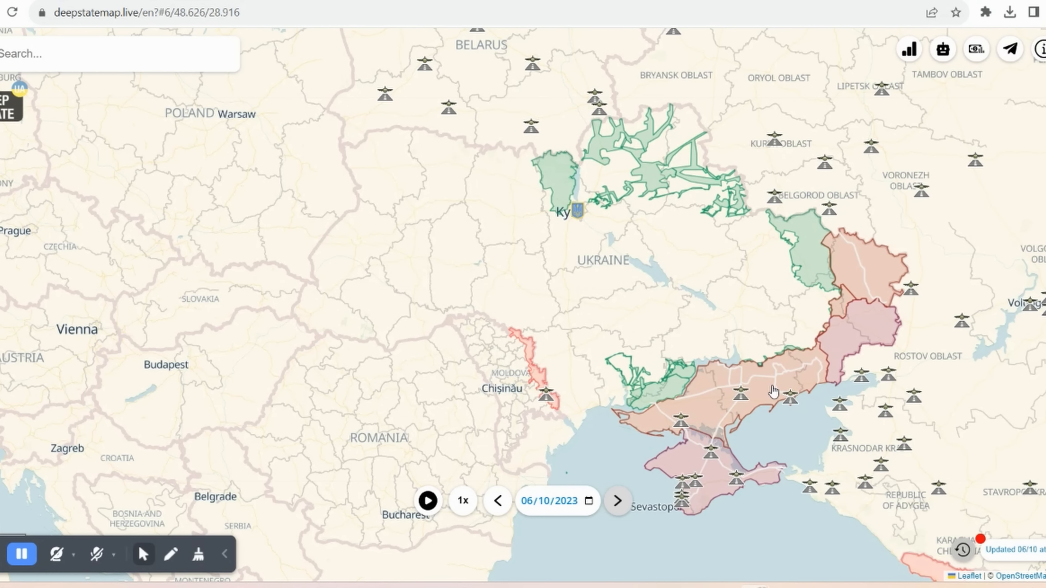
mouse_move(696, 493)
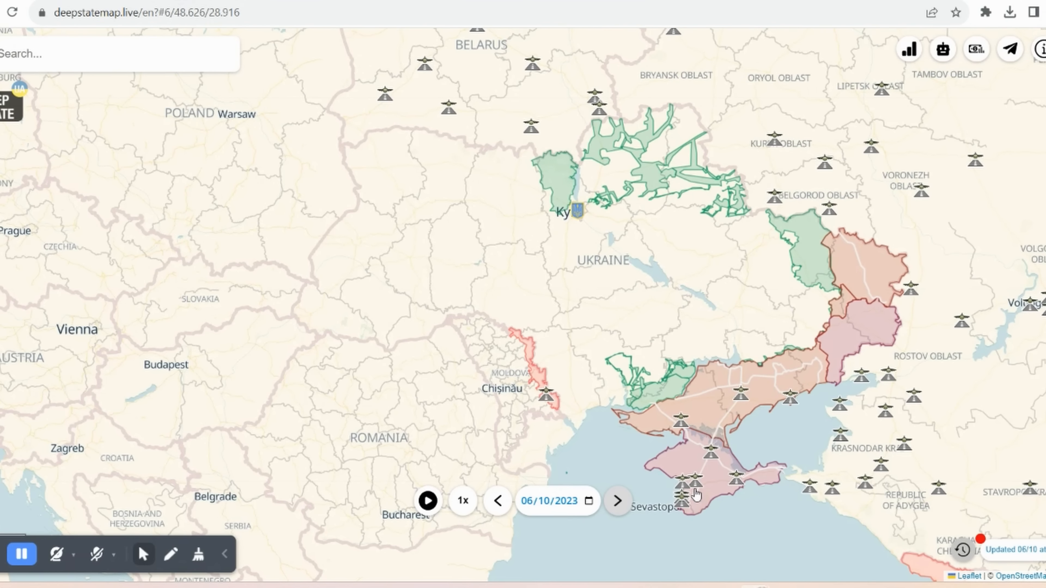
mouse_move(739, 470)
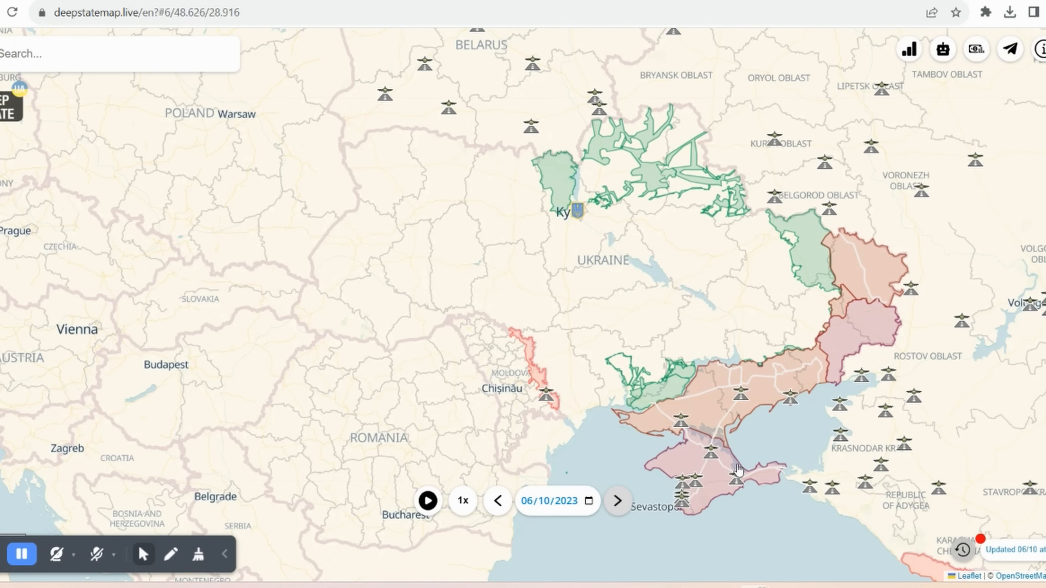
mouse_move(720, 381)
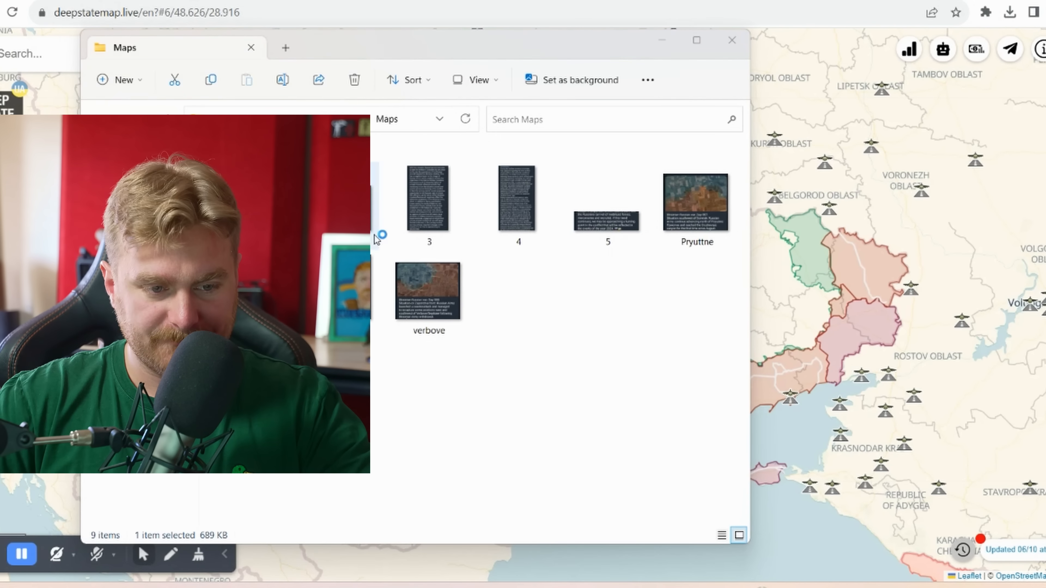
Step: View the 2.png territory statistics image for Luhansk, Donetsk, Zaporizhia and Kherson
double_click(427, 196)
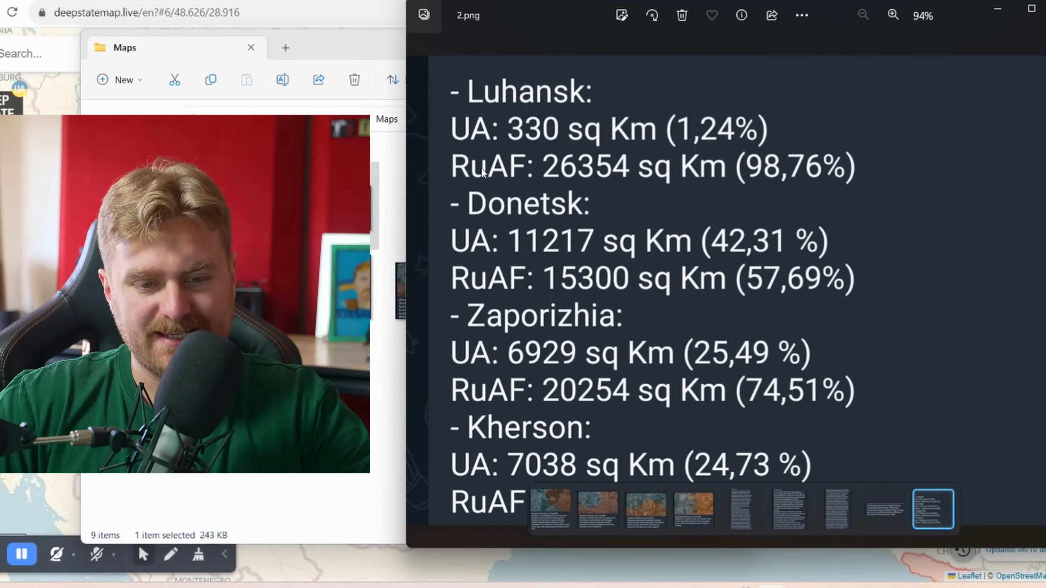
mouse_move(500, 224)
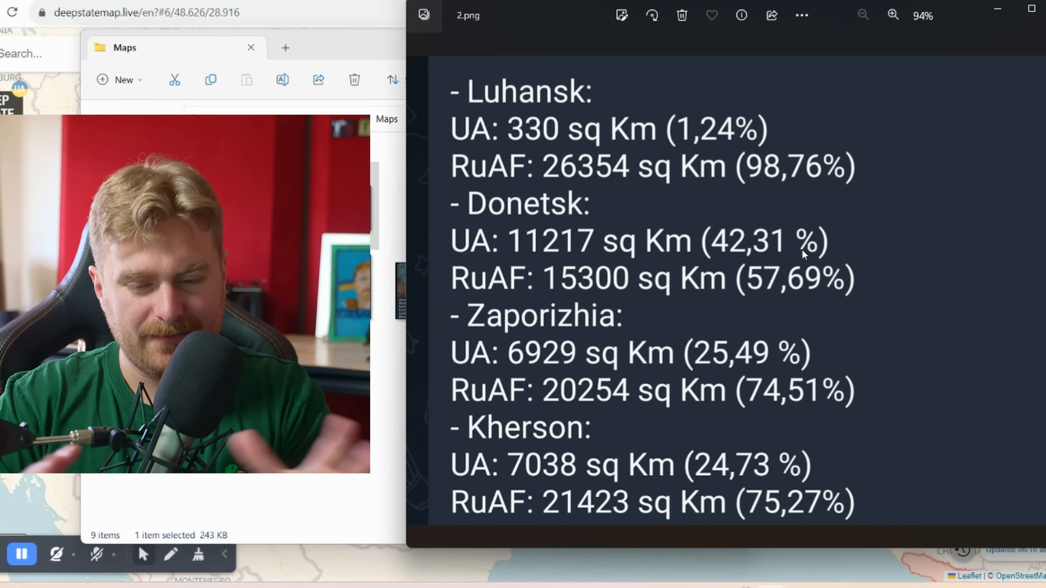
mouse_move(1024, 44)
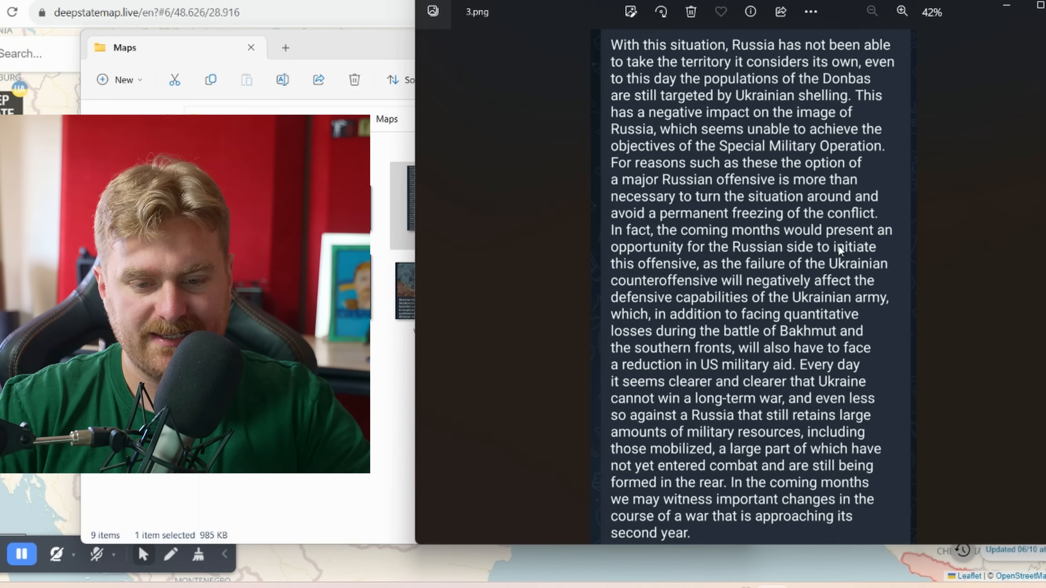
mouse_move(968, 345)
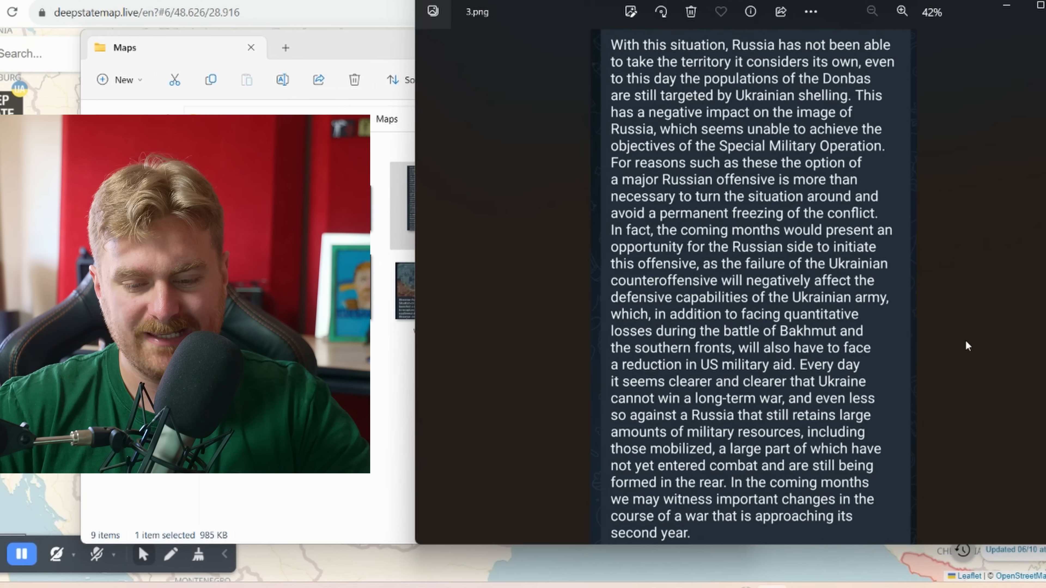
mouse_move(960, 348)
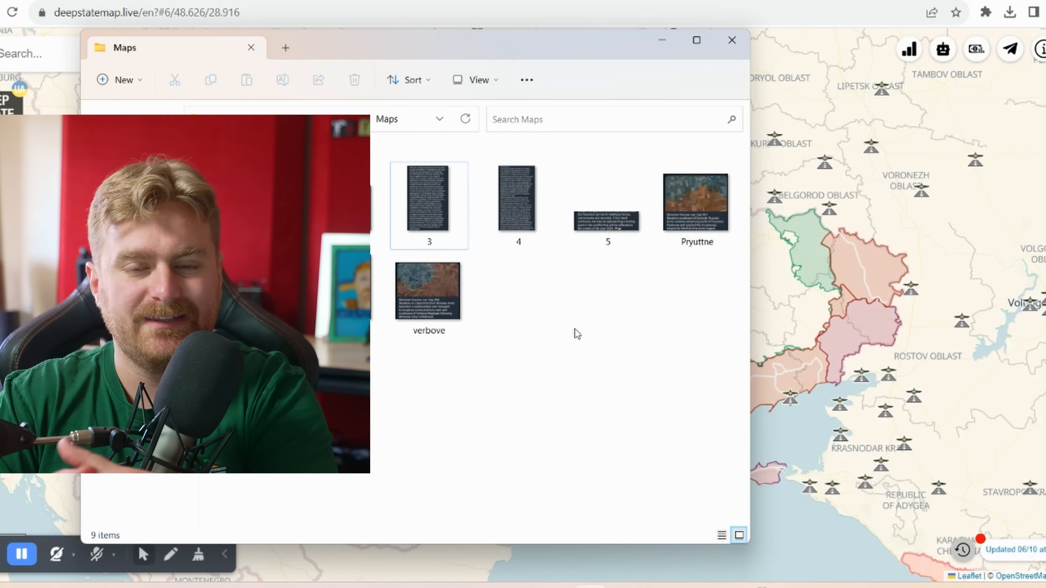
mouse_move(597, 342)
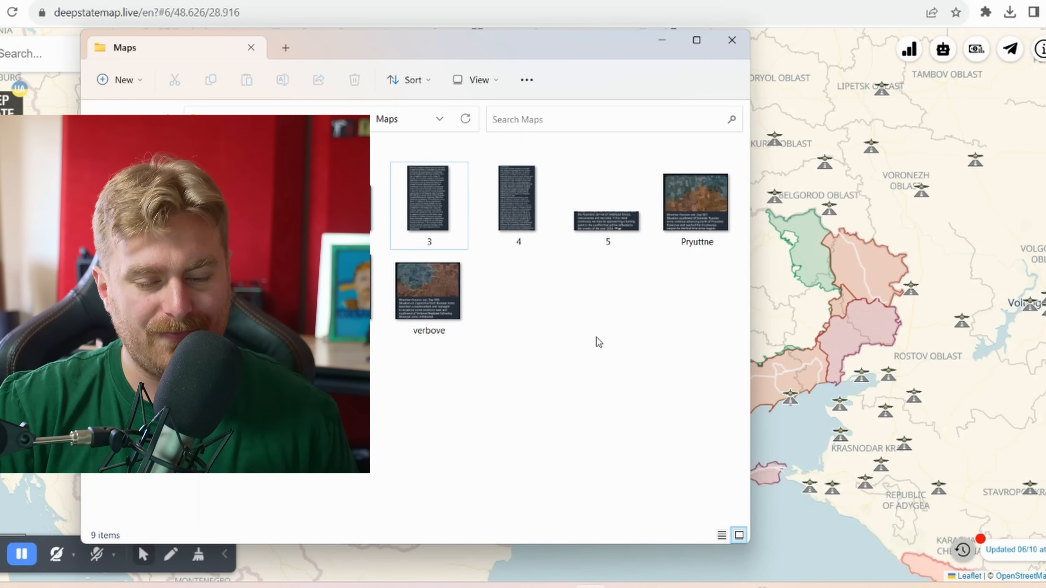
Step: View the 4.png Suriyakmaps casualties commentary image
double_click(517, 196)
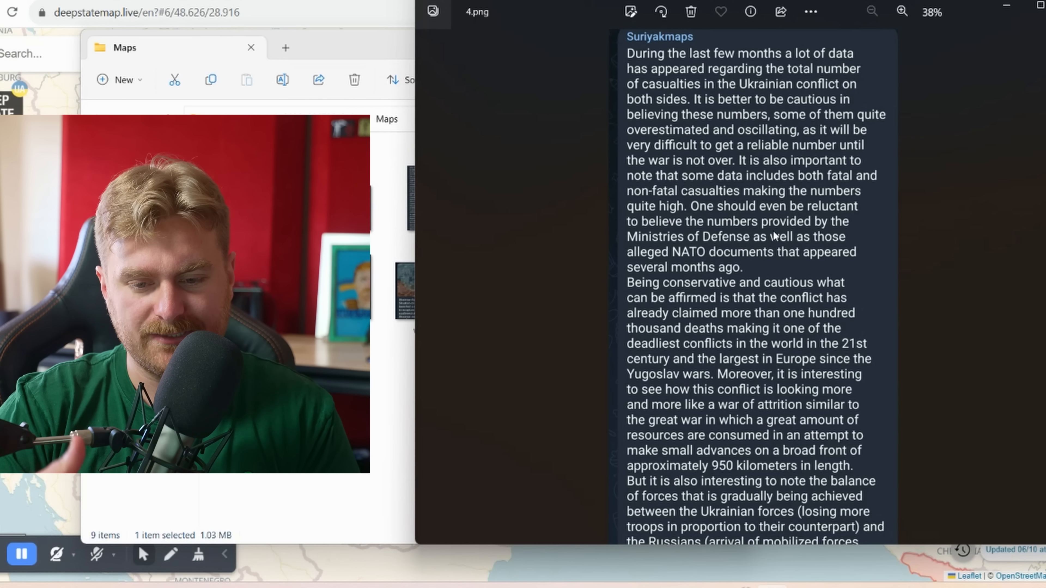
mouse_move(915, 328)
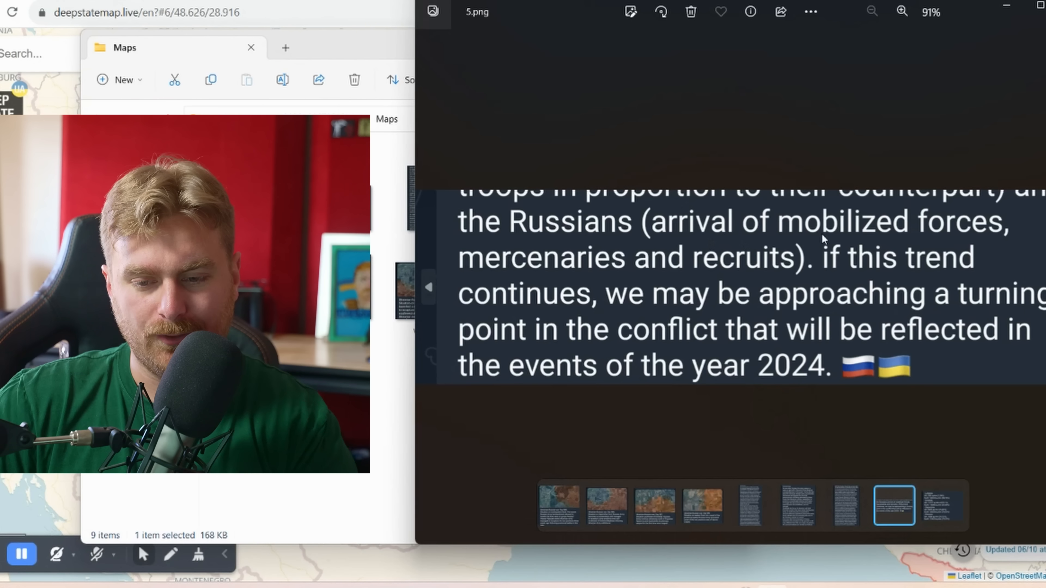
mouse_move(747, 280)
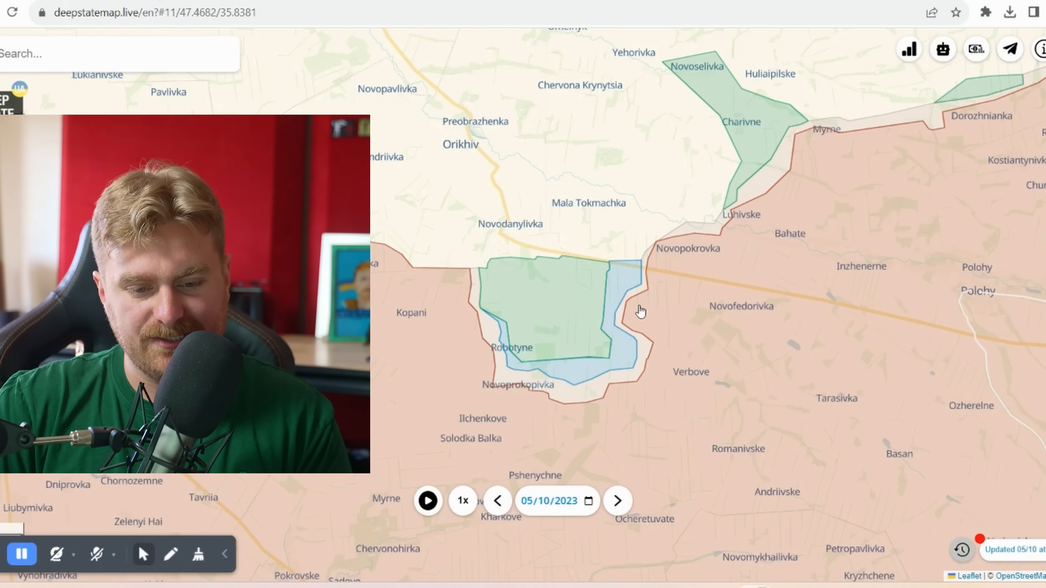
Step: View verbove.png on the Day 588 Russian counterattack beside the Verbove satellite map
left_click(617, 501)
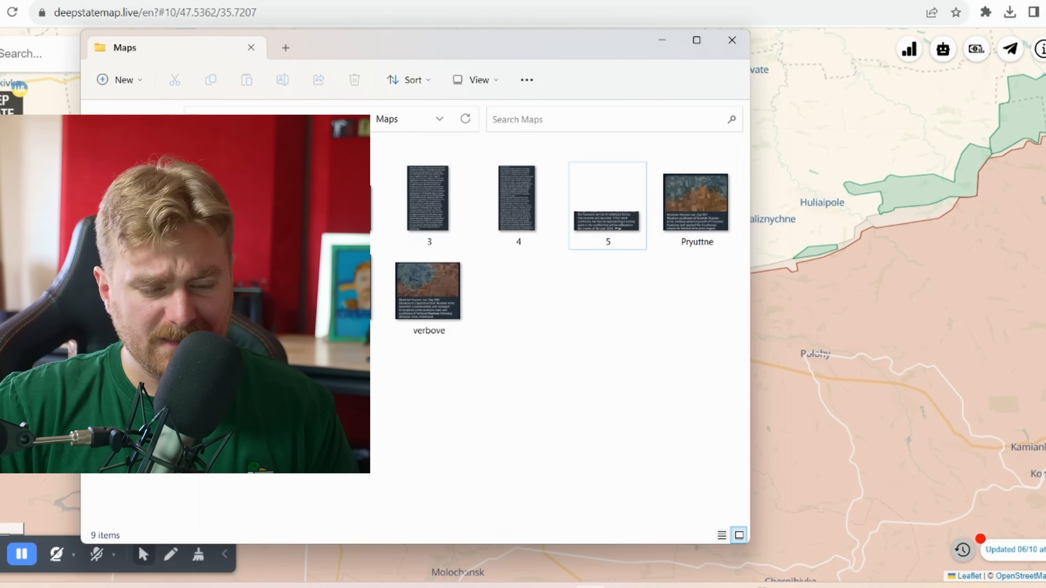
left_click(428, 290)
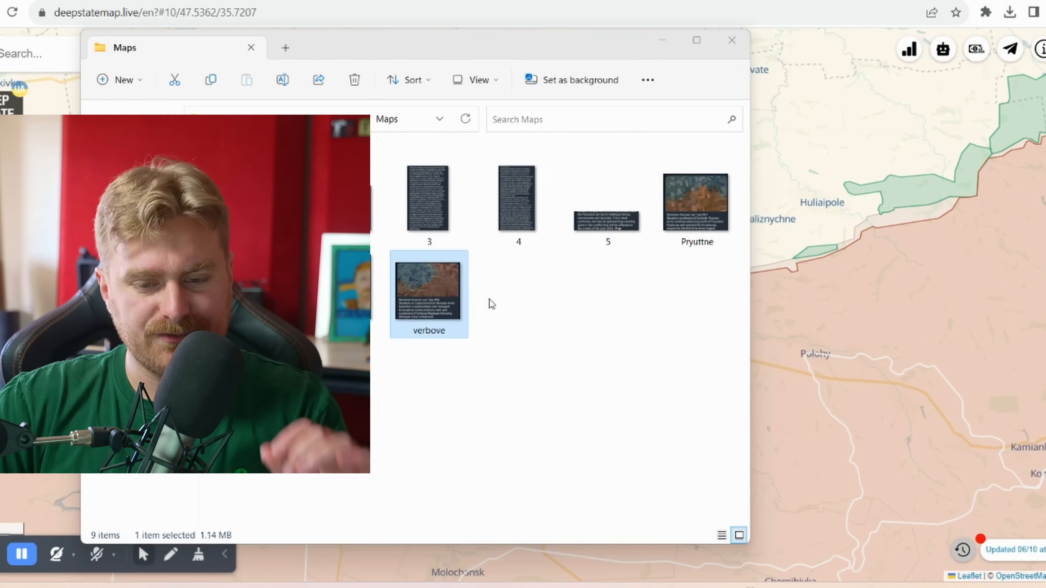
double_click(427, 288)
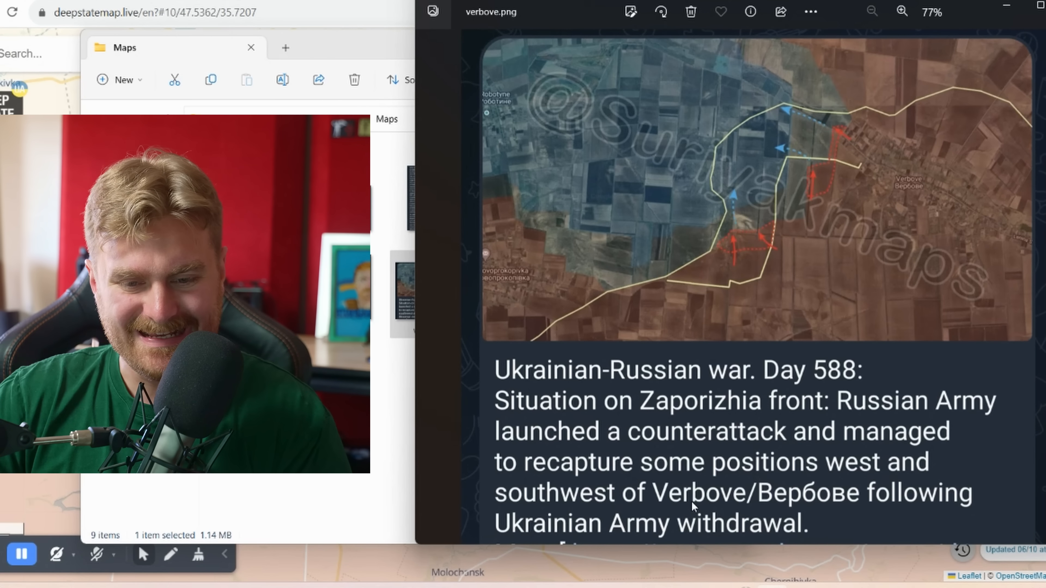
mouse_move(746, 226)
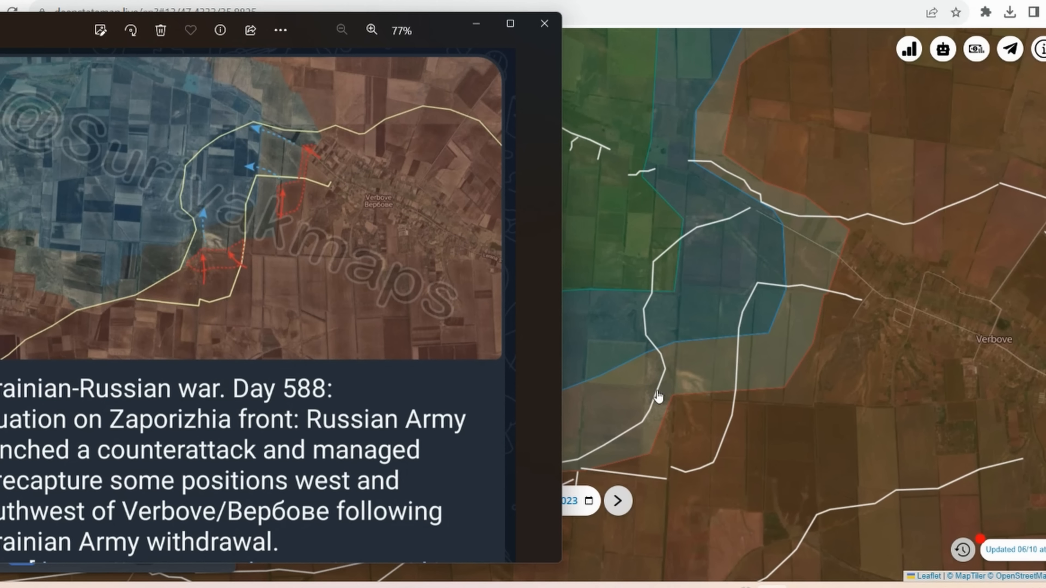
mouse_move(668, 404)
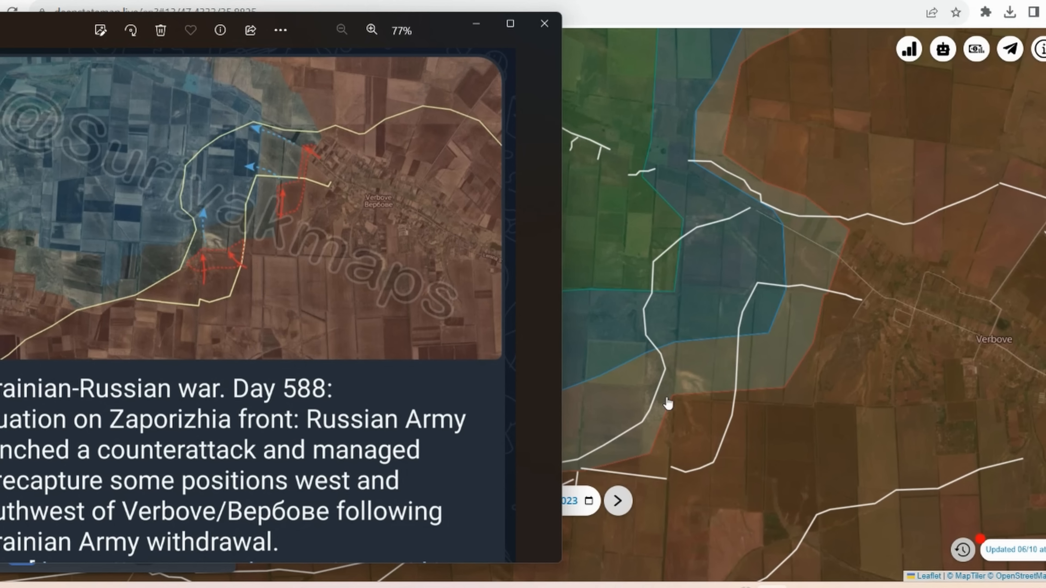
mouse_move(844, 243)
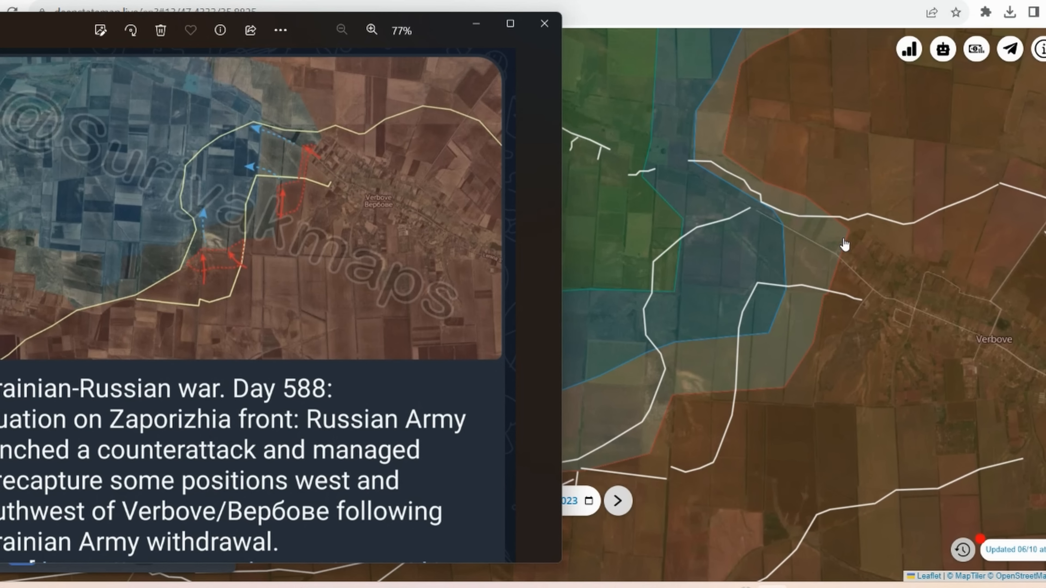
mouse_move(822, 320)
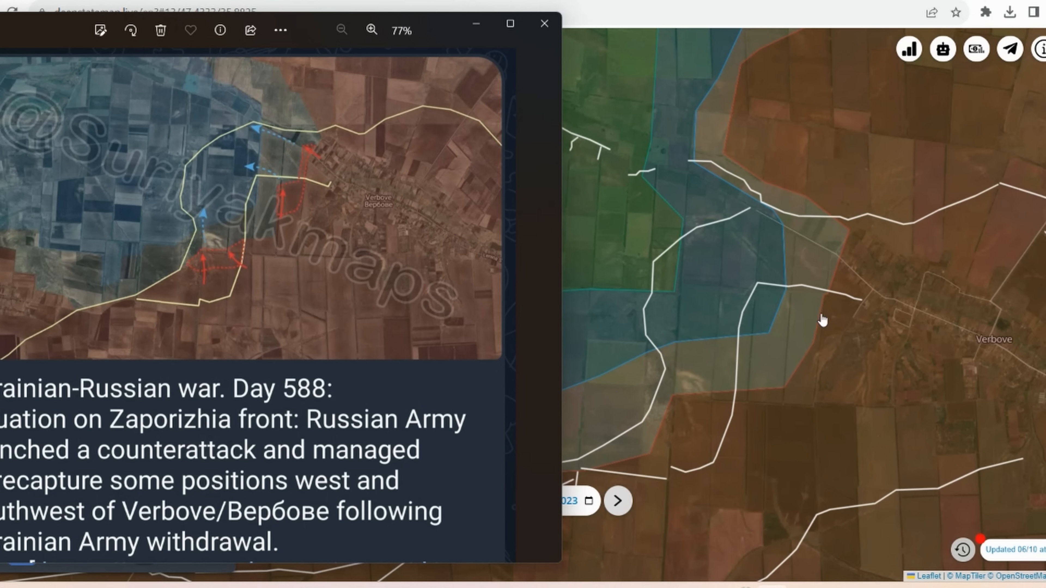
mouse_move(826, 298)
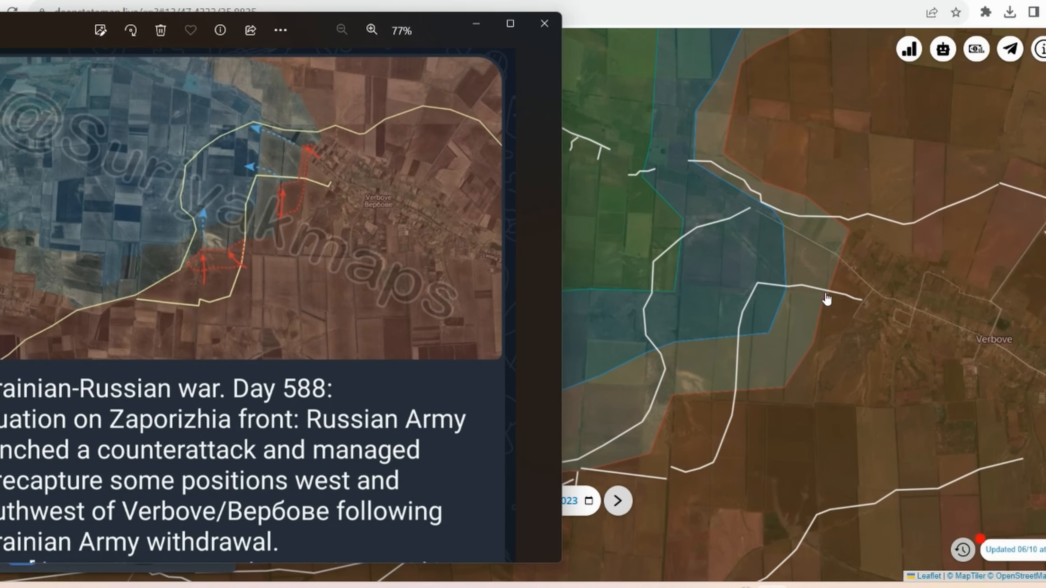
mouse_move(797, 302)
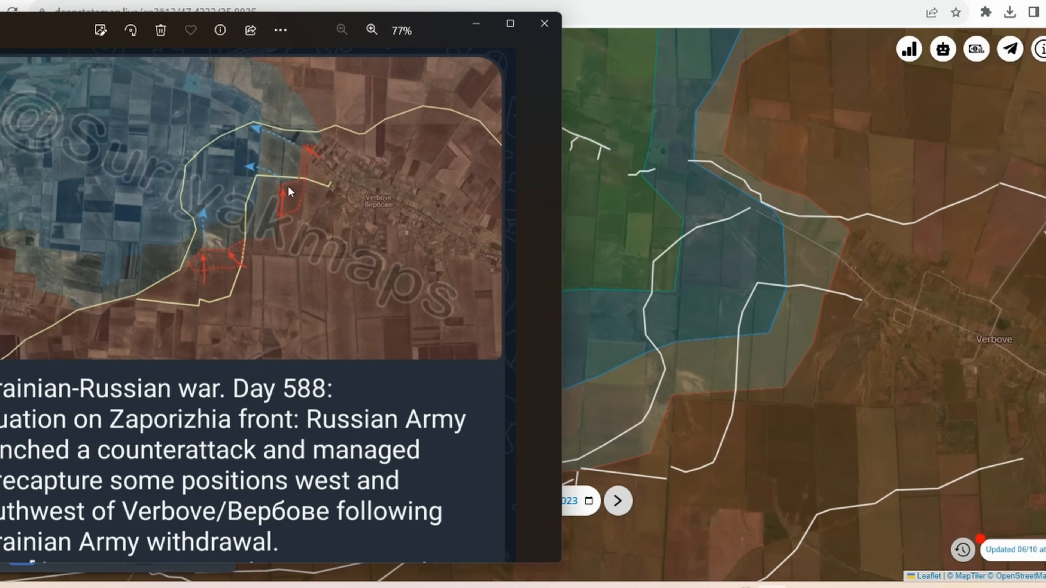
mouse_move(809, 314)
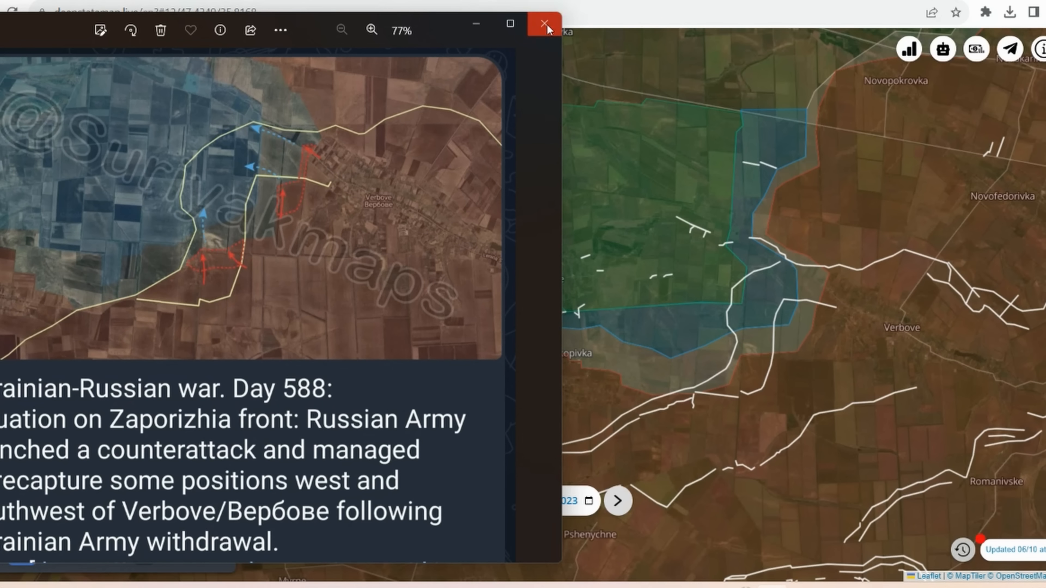
Step: Close the verbove image and compare the Pryiutne front across 03/10, 05/10 and 06/10/2023
left_click(546, 25)
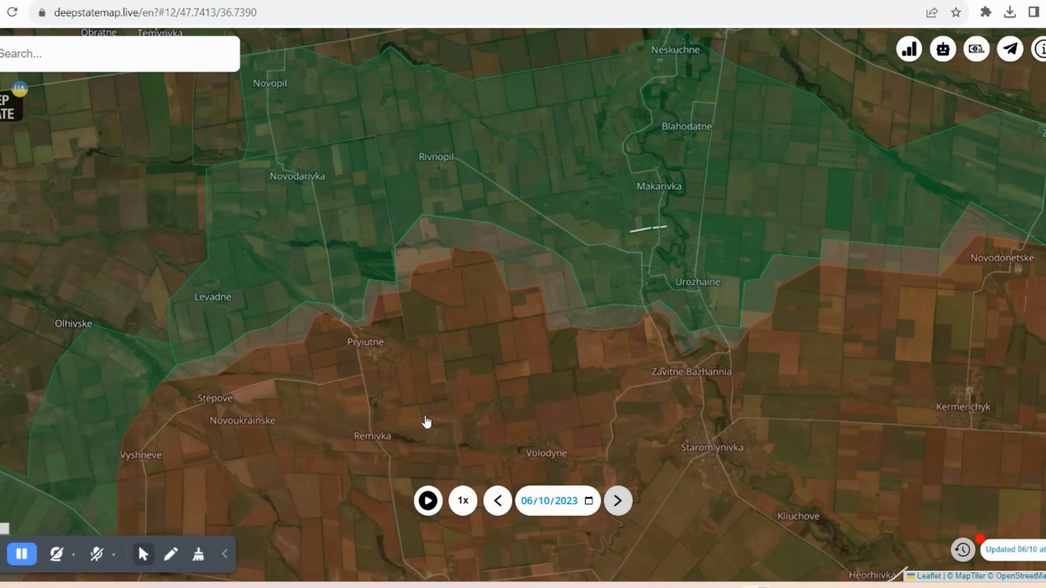
left_click(496, 501)
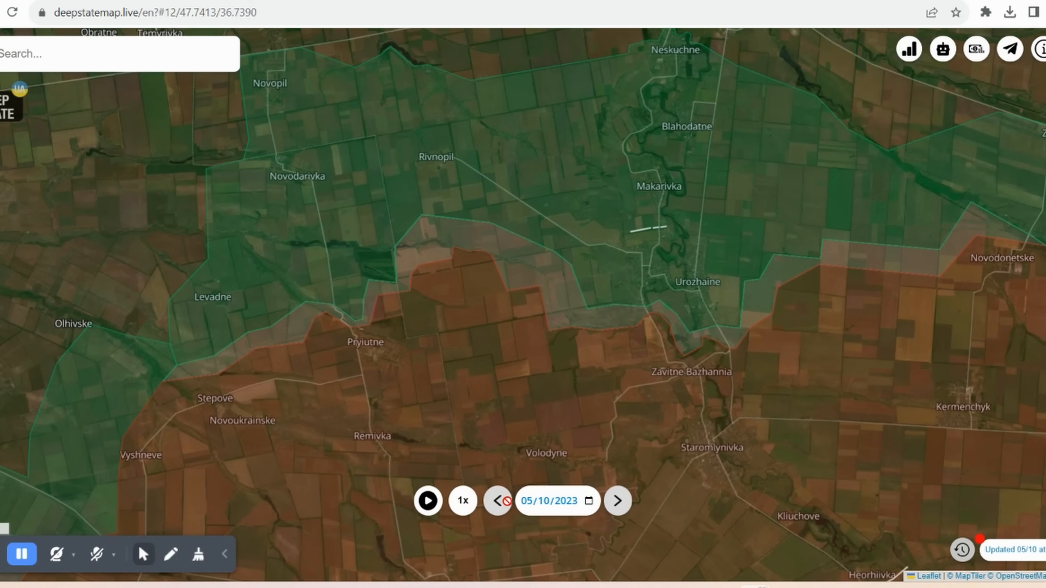
left_click(498, 500)
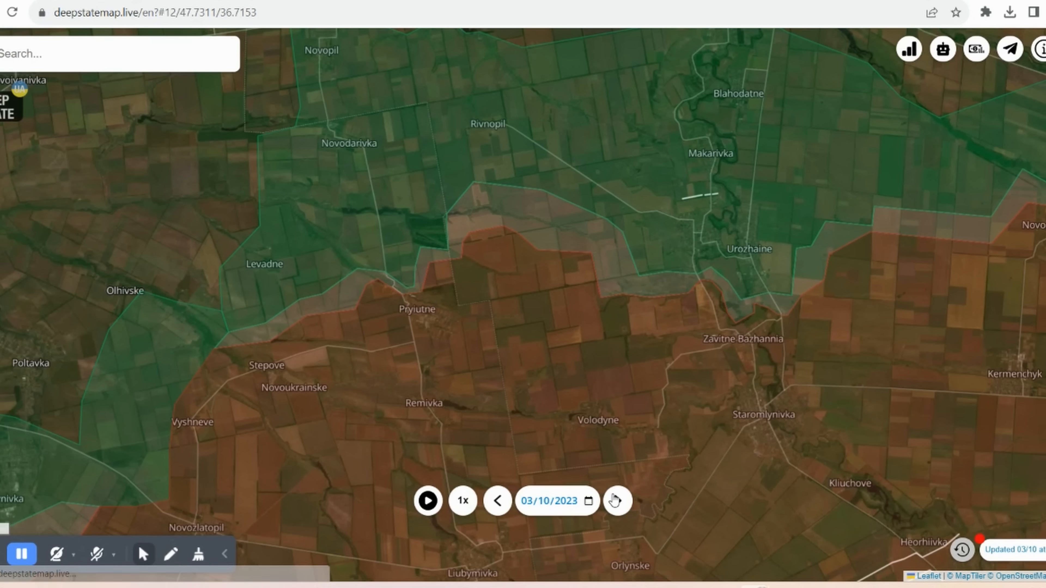
left_click(615, 500)
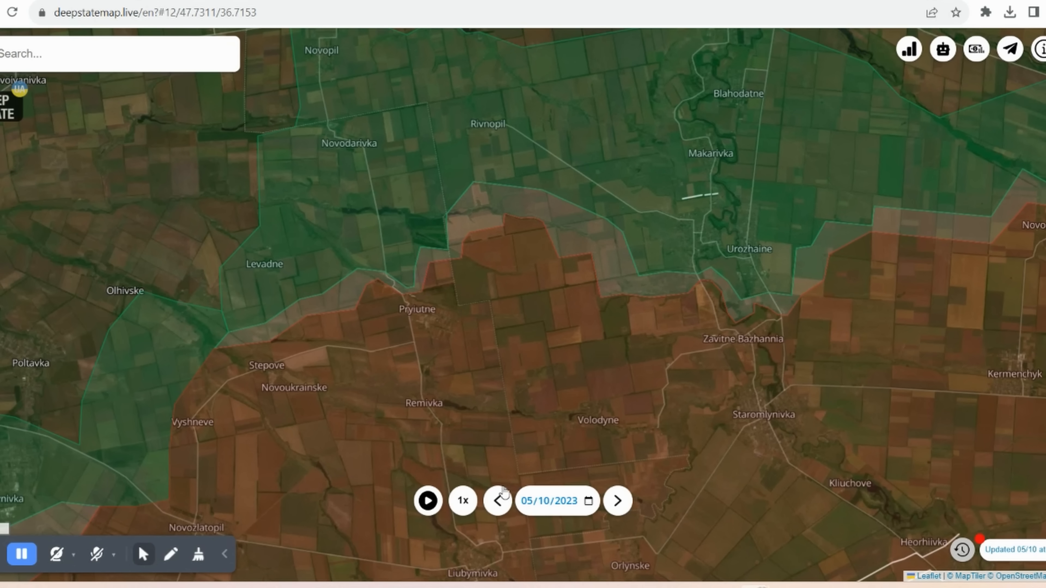
left_click(496, 500)
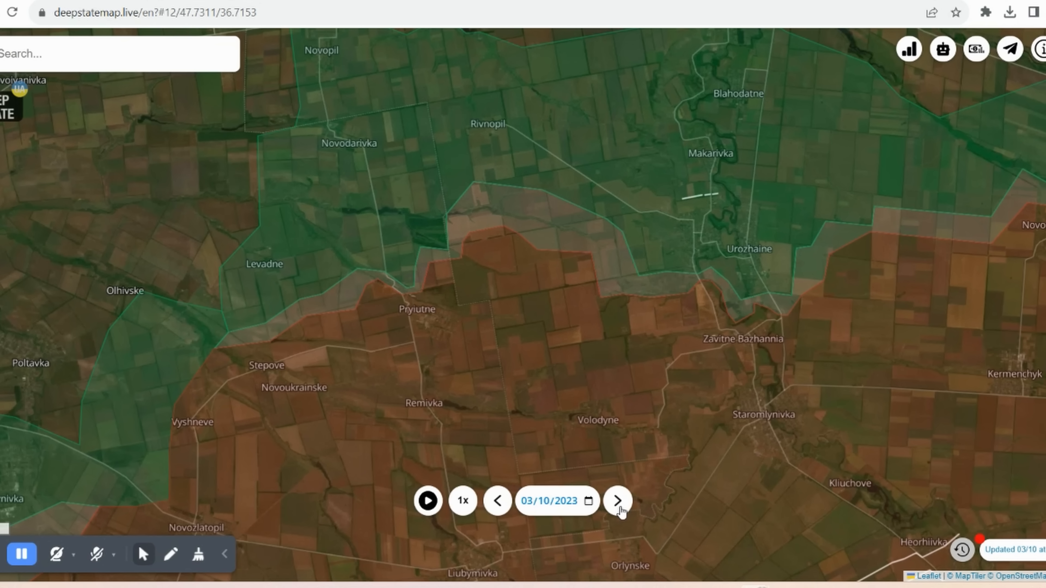
left_click(617, 501)
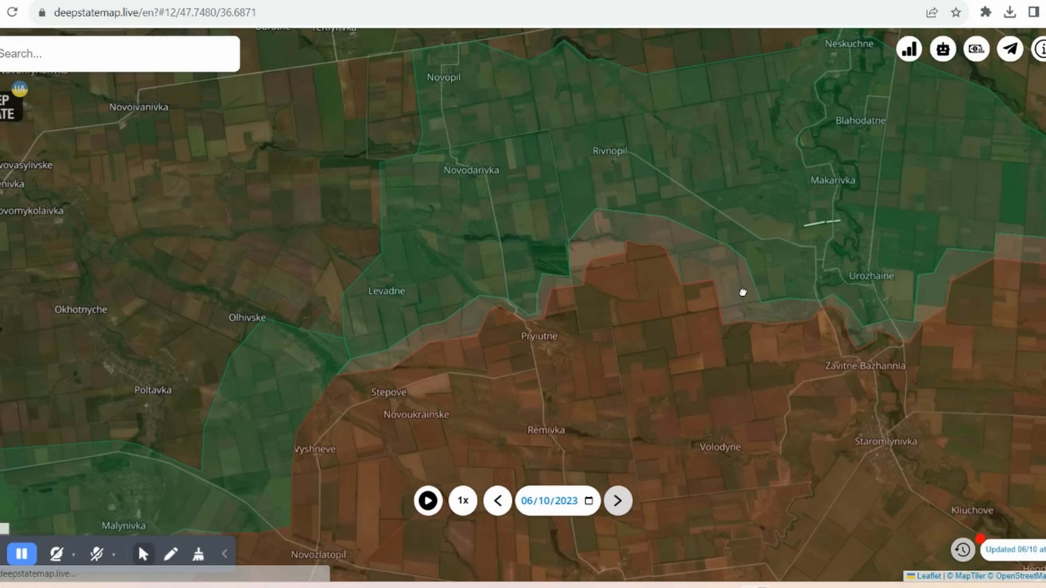
scroll("down", 3)
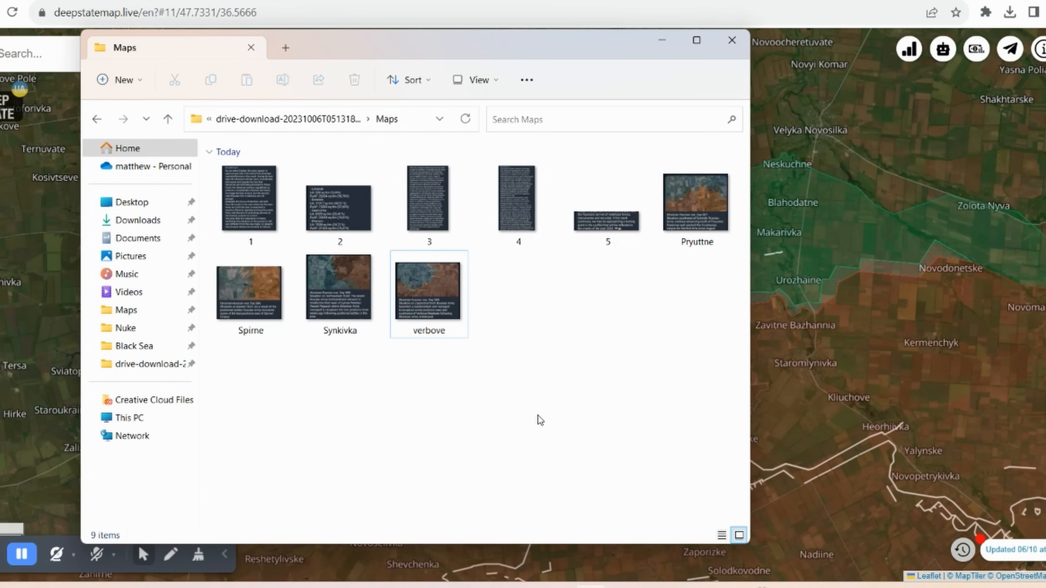
Step: View Pryyutne.png on Day 587 advances to the Grushevaya canyon beside the 05/10/2023 map, then close it
left_click(696, 202)
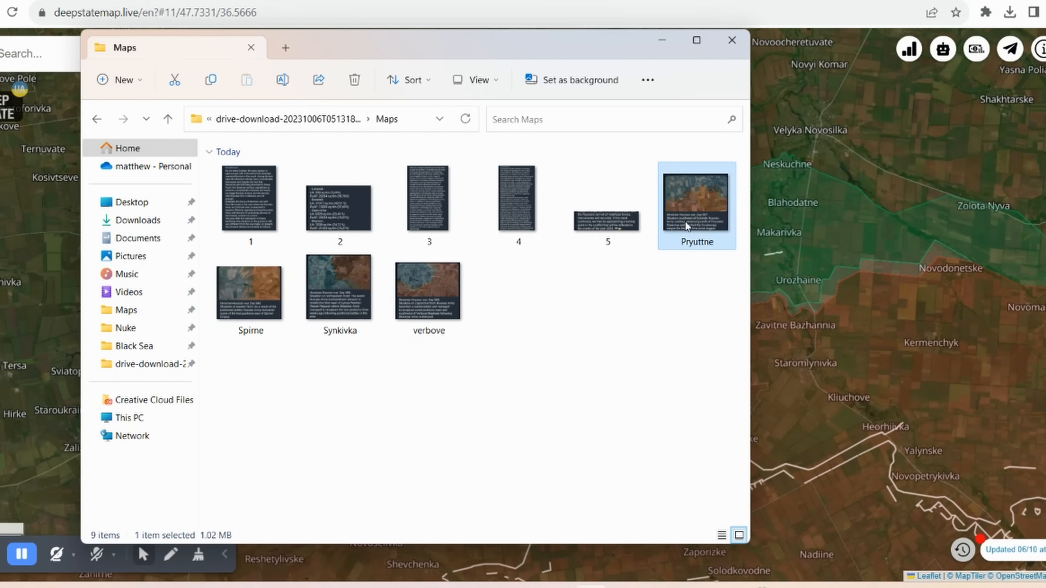
double_click(695, 193)
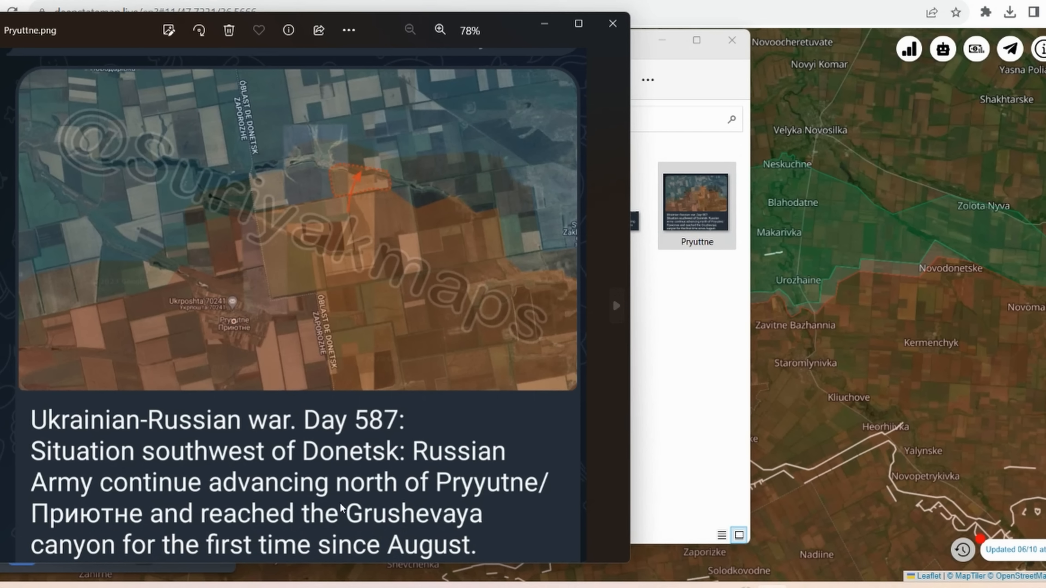
mouse_move(342, 538)
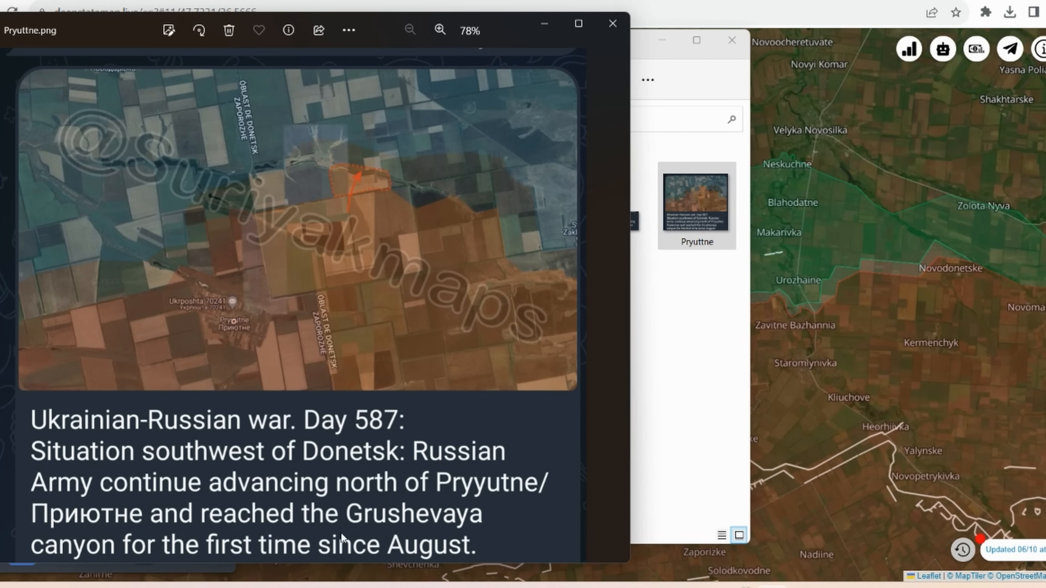
mouse_move(249, 538)
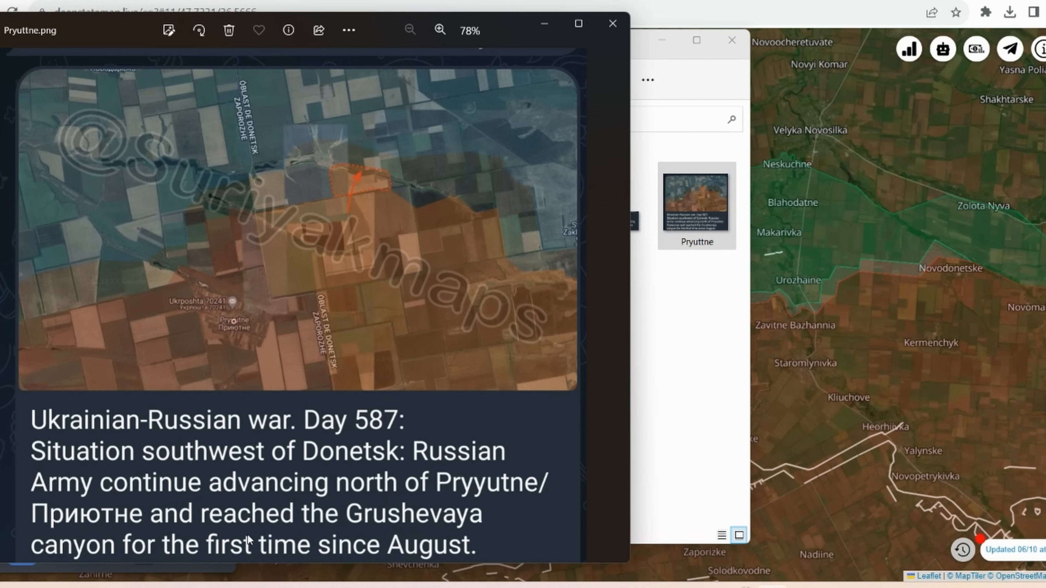
mouse_move(608, 125)
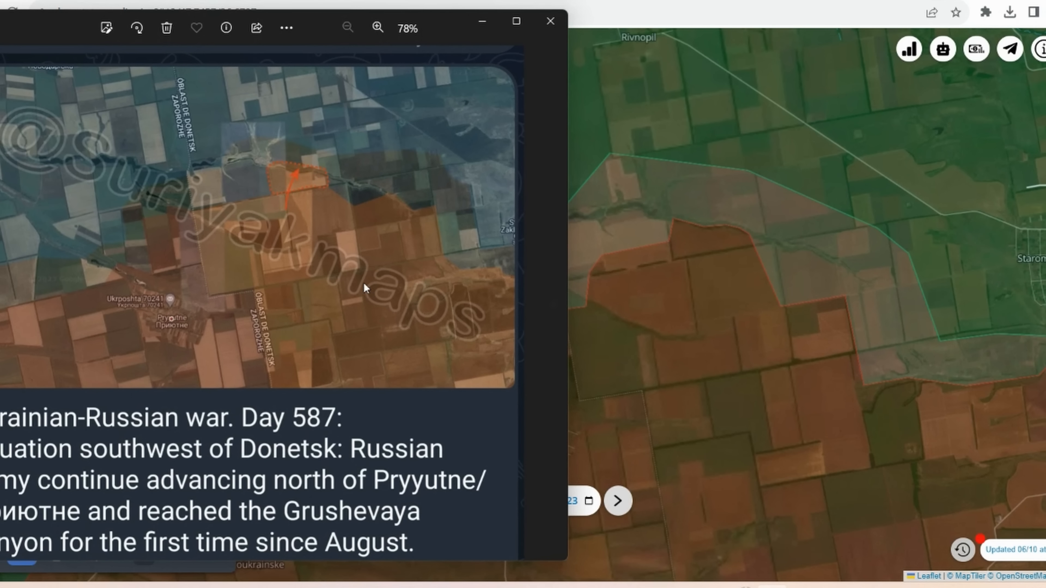
mouse_move(276, 228)
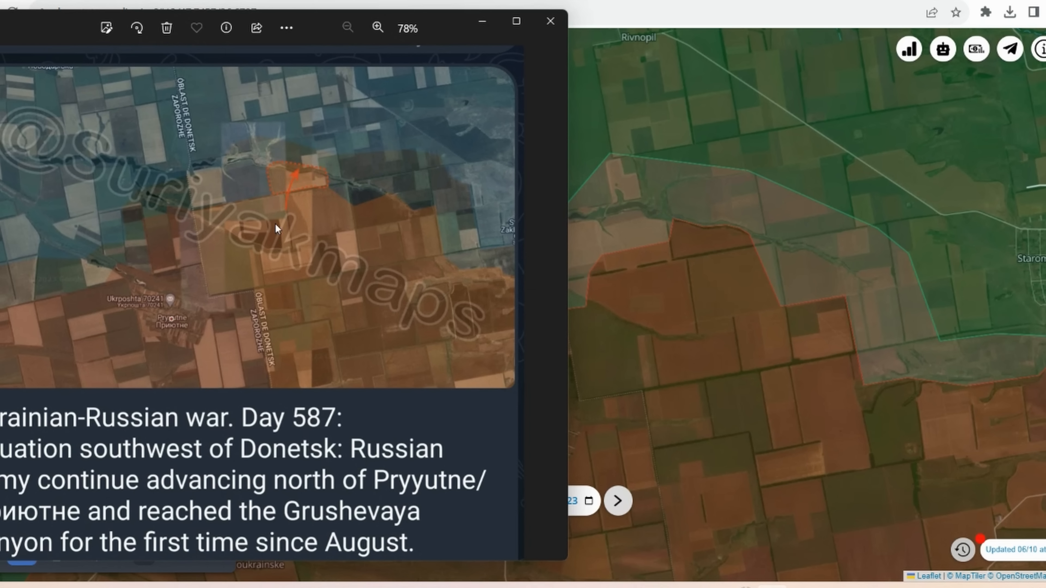
mouse_move(552, 472)
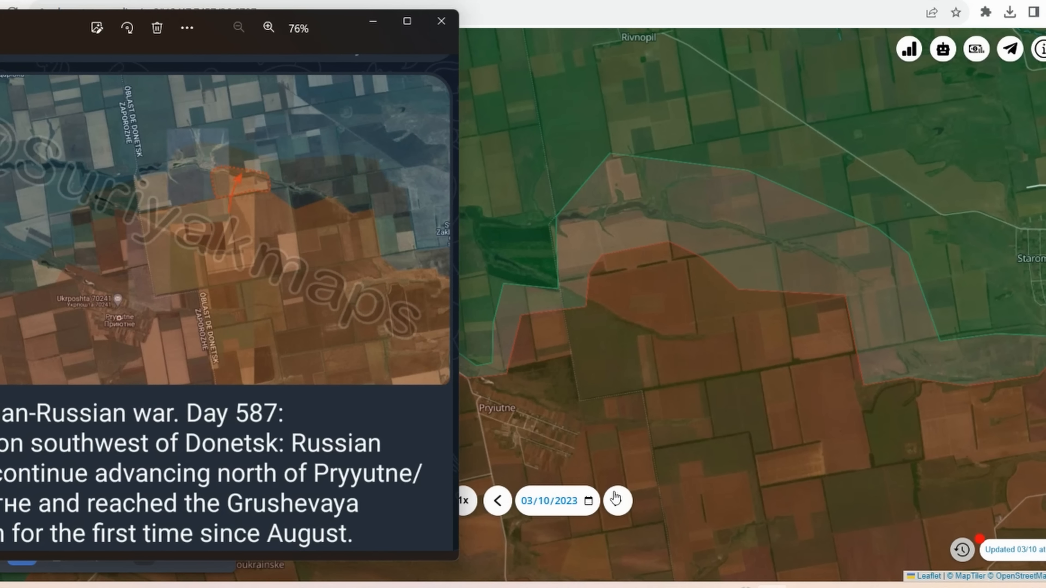
left_click(615, 500)
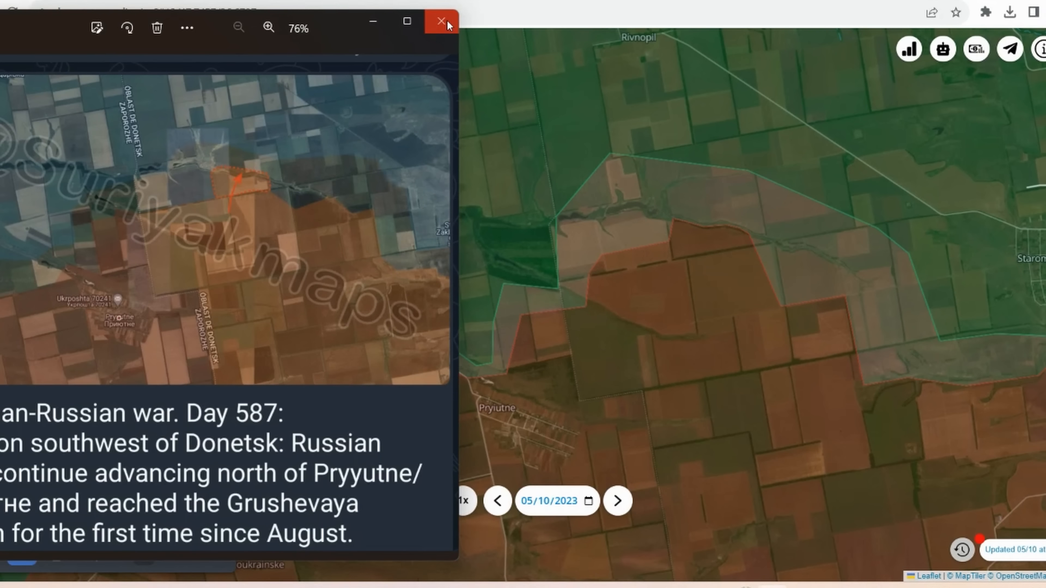
Step: Compare the Avdiivka-area frontline across 03/10, 05/10 and 06/10/2023
left_click(440, 21)
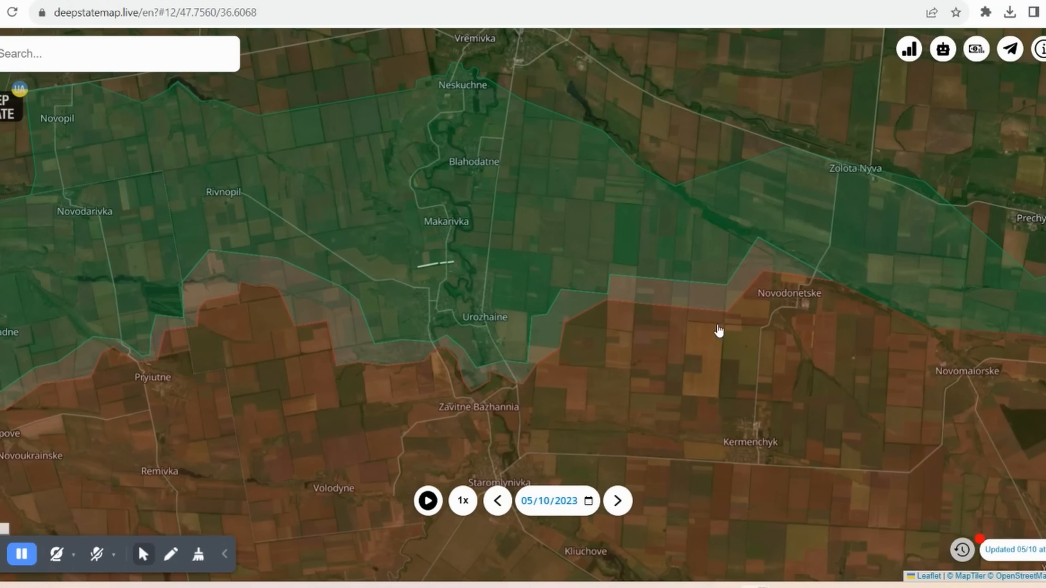
scroll("down", 3)
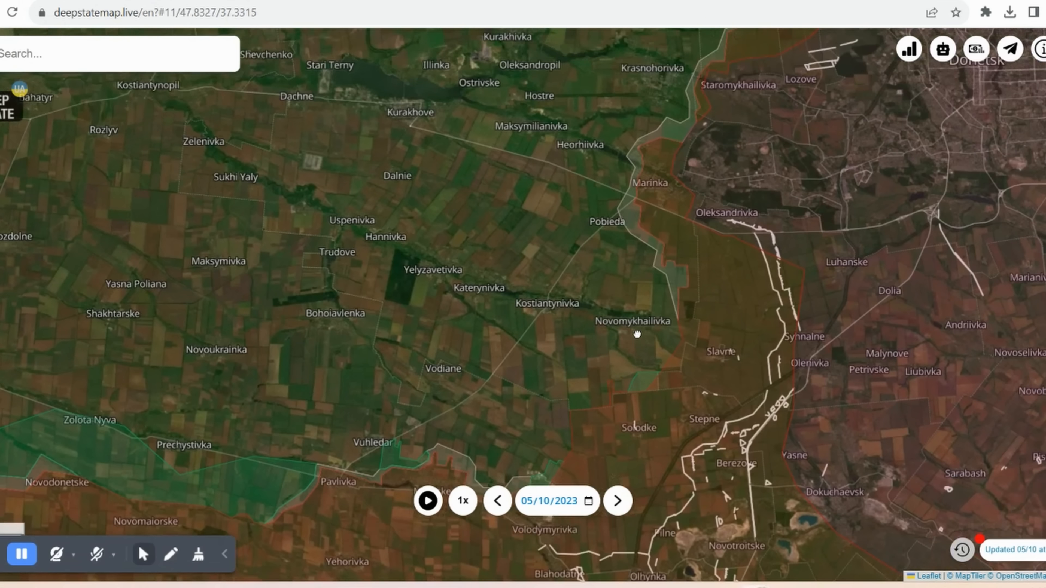
scroll("up", 3)
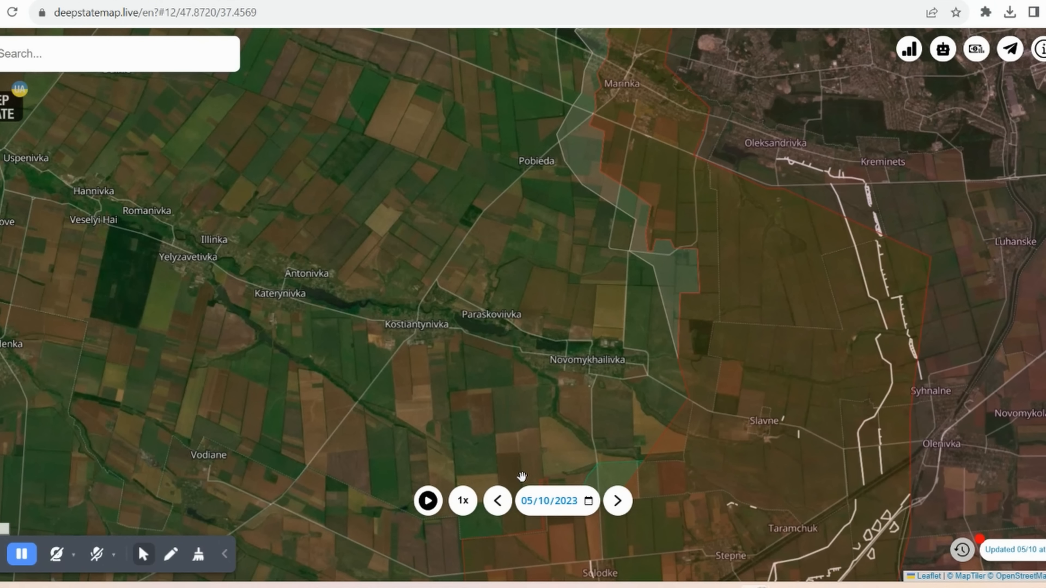
left_click(496, 501)
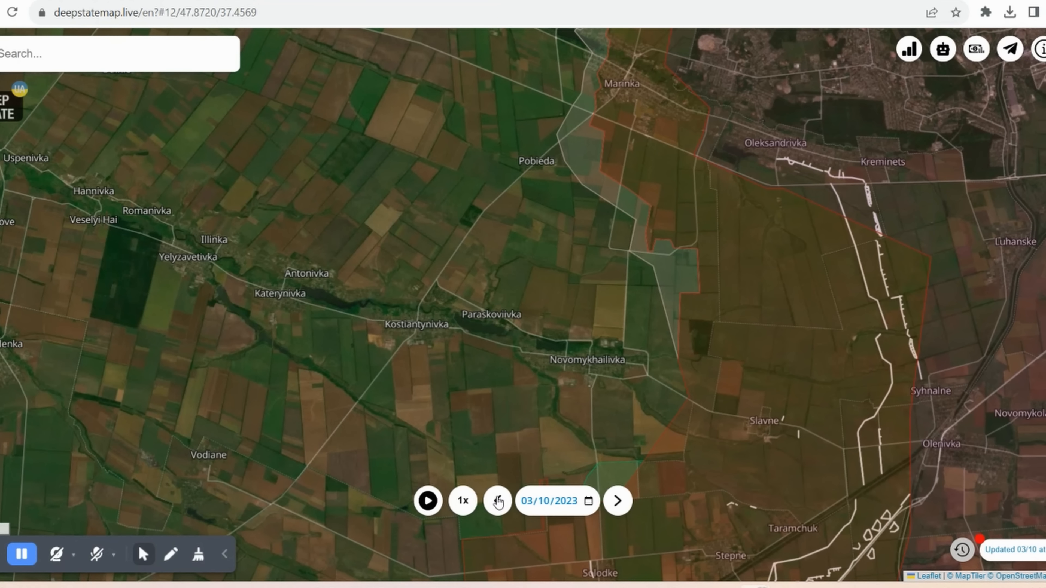
left_click(616, 500)
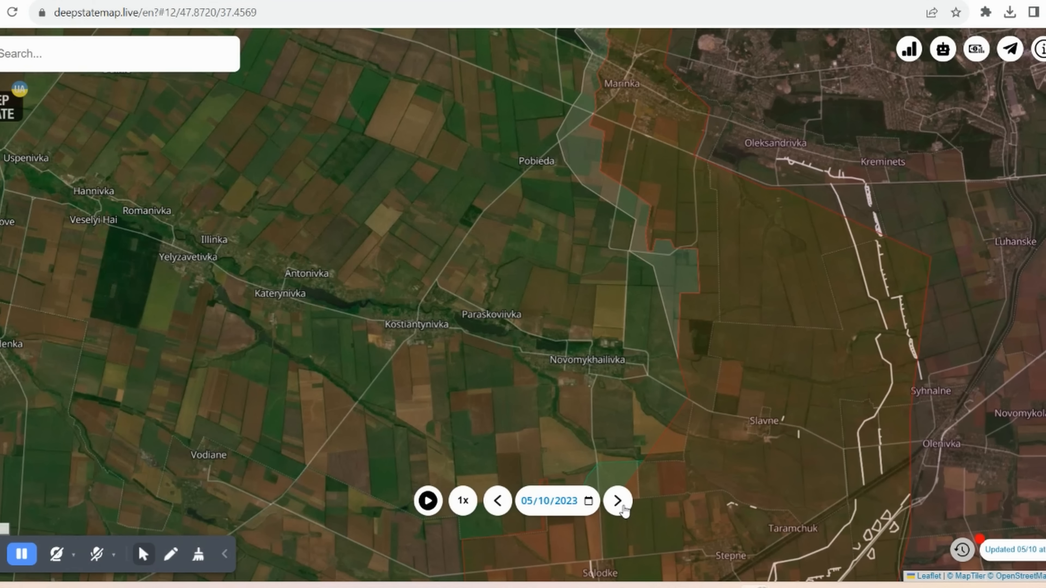
left_click(616, 501)
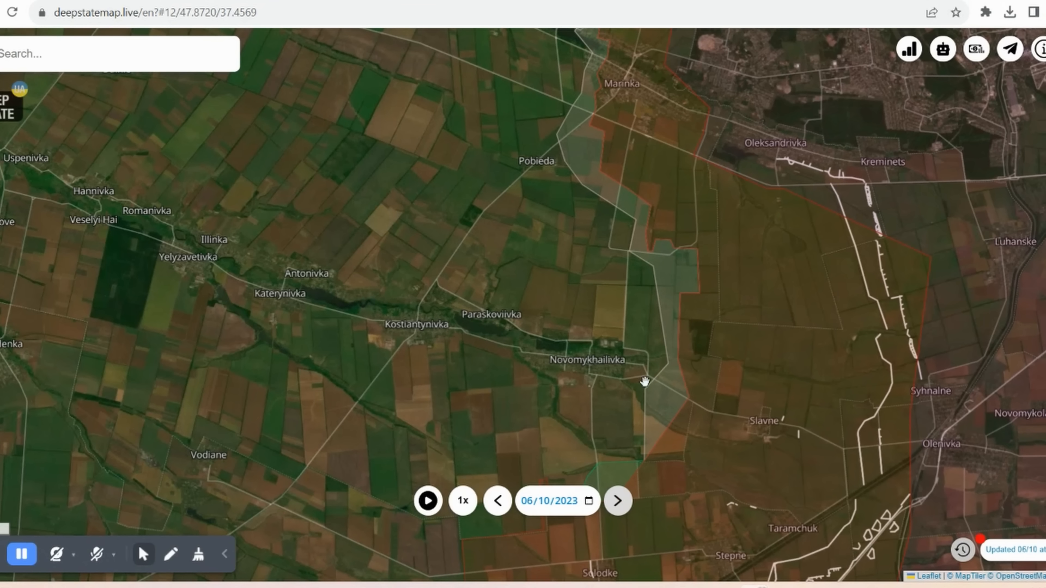
mouse_move(695, 410)
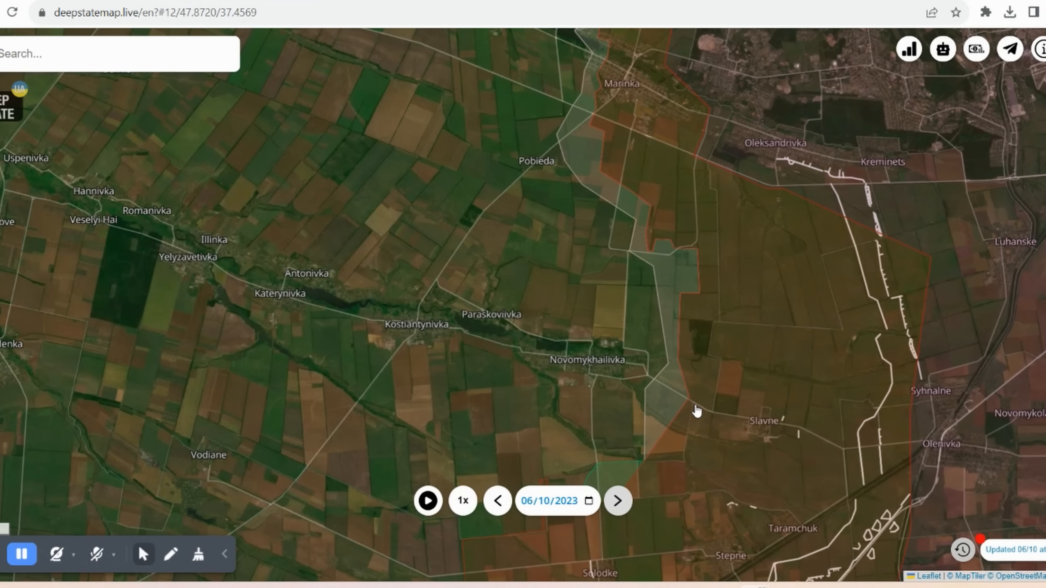
mouse_move(665, 405)
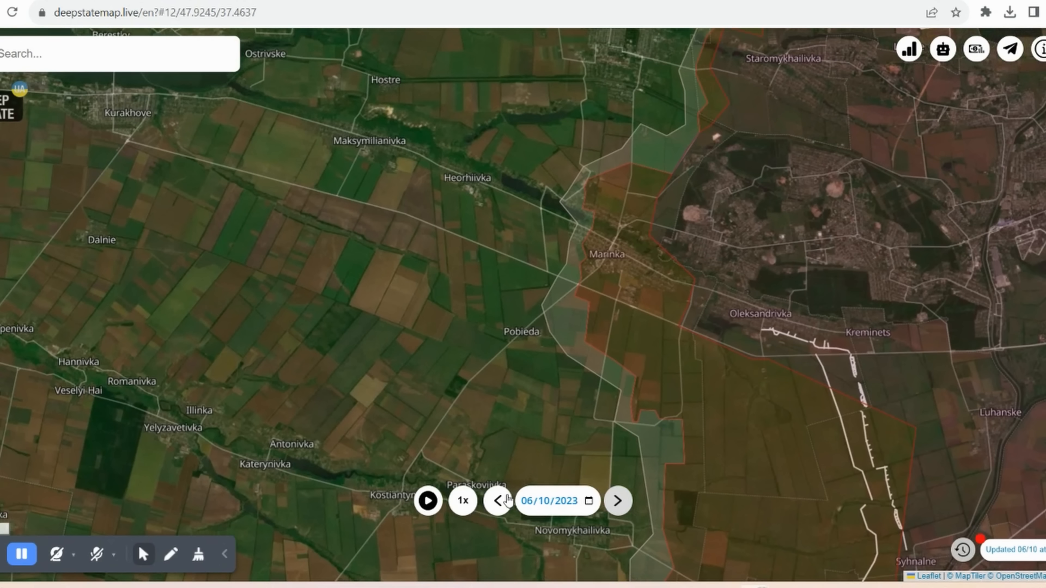
mouse_move(594, 211)
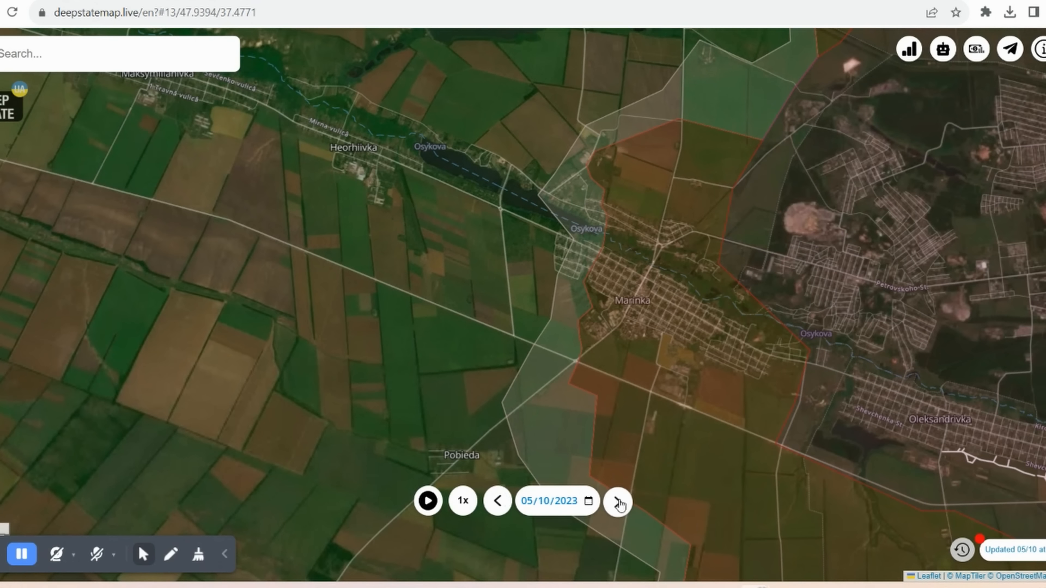
Step: Compare the Marinka and Novomykhailivka frontline between 05/10 and 06/10/2023
left_click(618, 501)
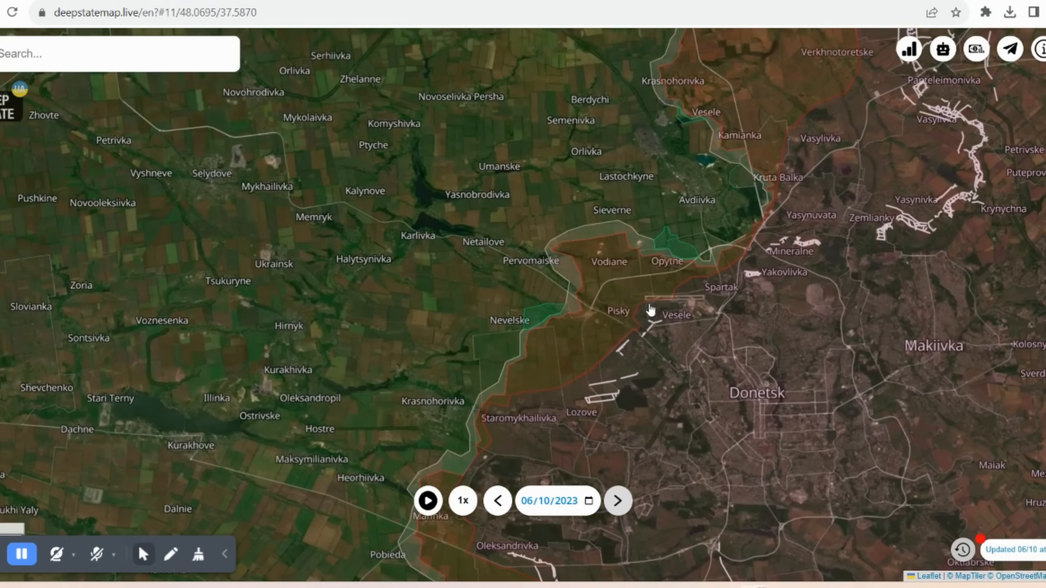
left_click(496, 501)
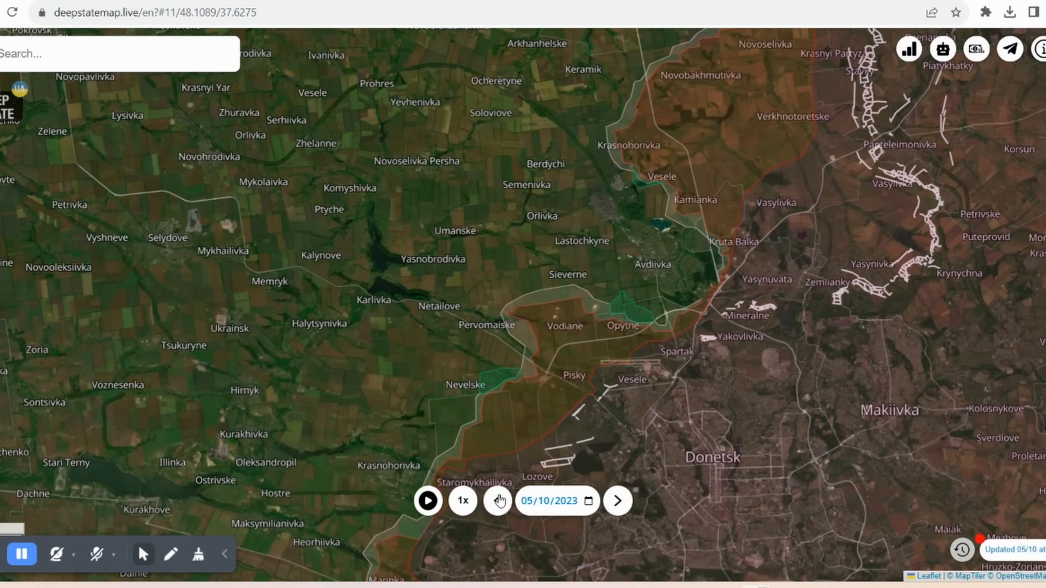
left_click(616, 501)
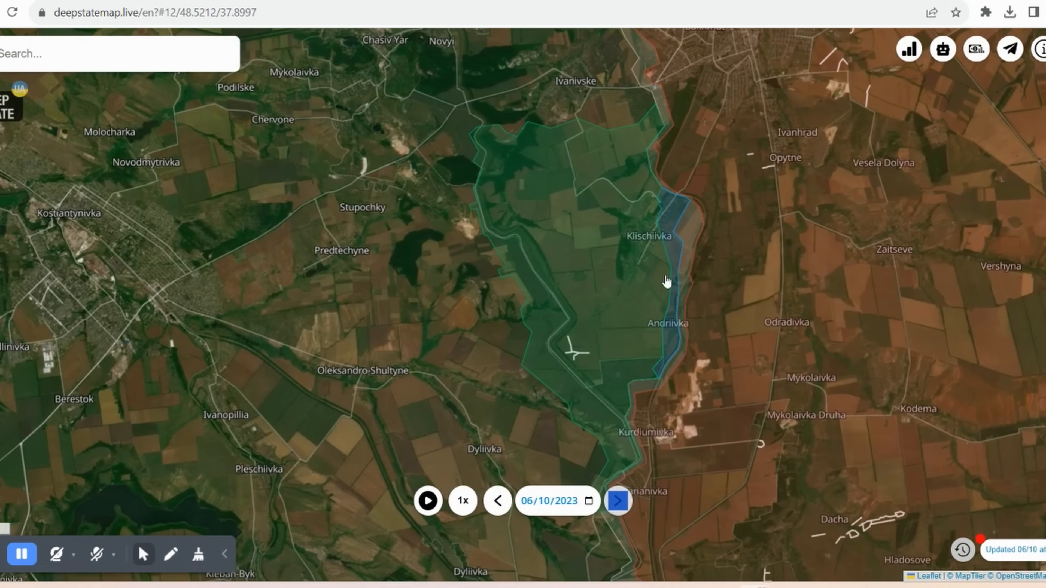
Step: Flip the Klishchiivka and Bakhmut frontlines between 05/10 and 06/10/2023, ending on 06/10
left_click(497, 500)
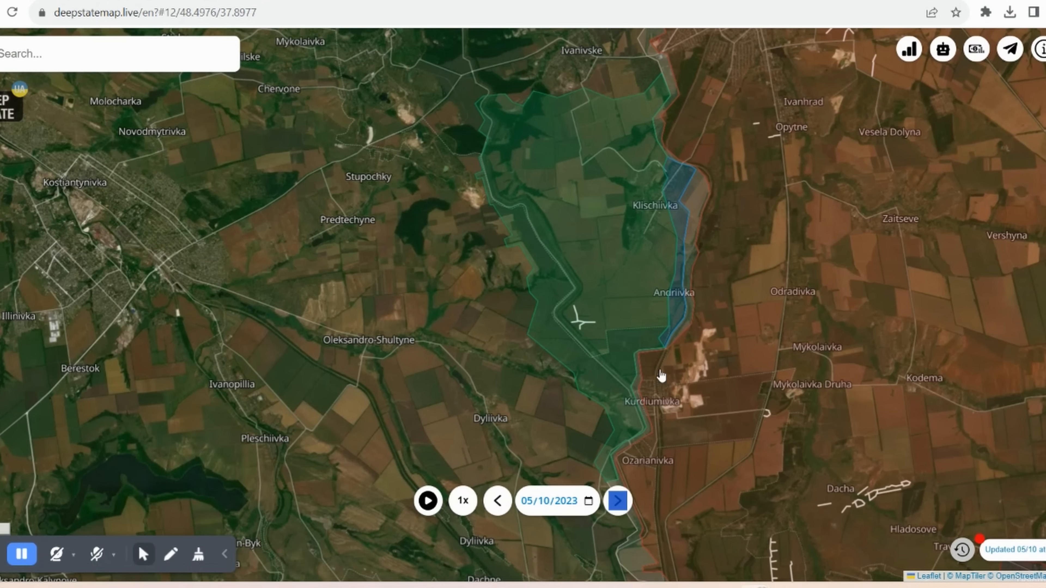
left_click(616, 500)
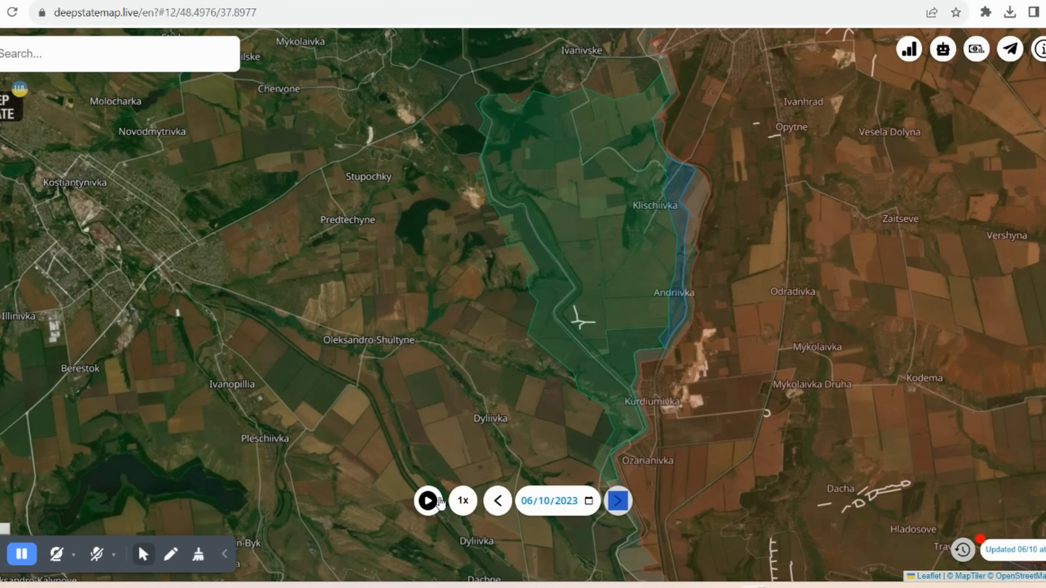
mouse_move(688, 351)
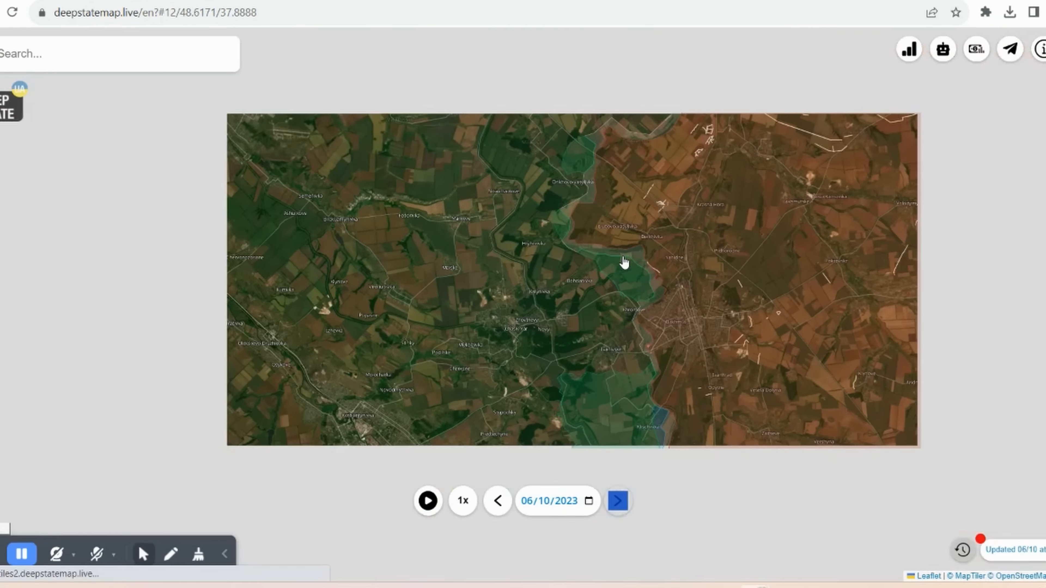
left_click(497, 500)
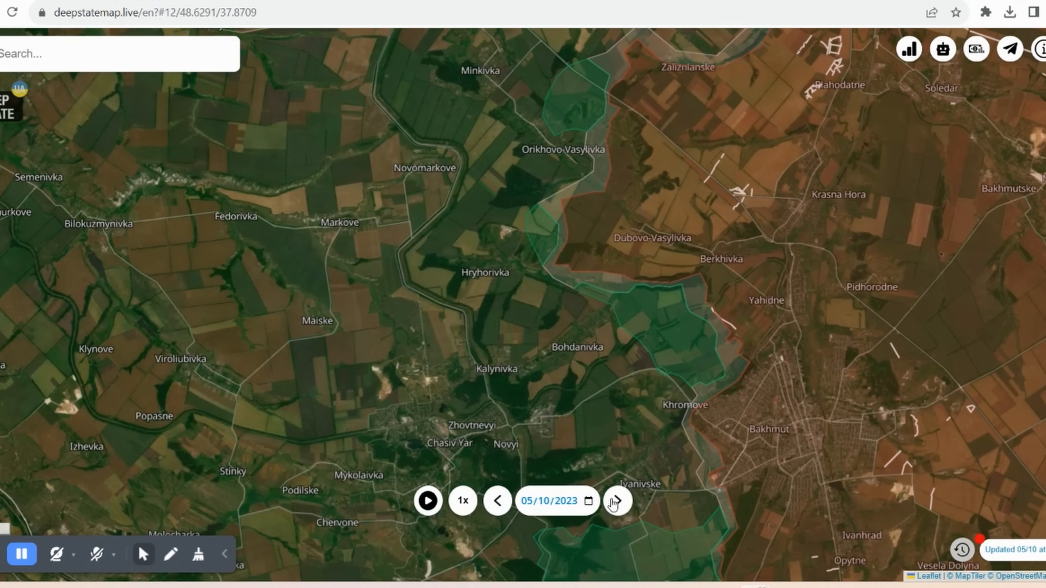
left_click(615, 500)
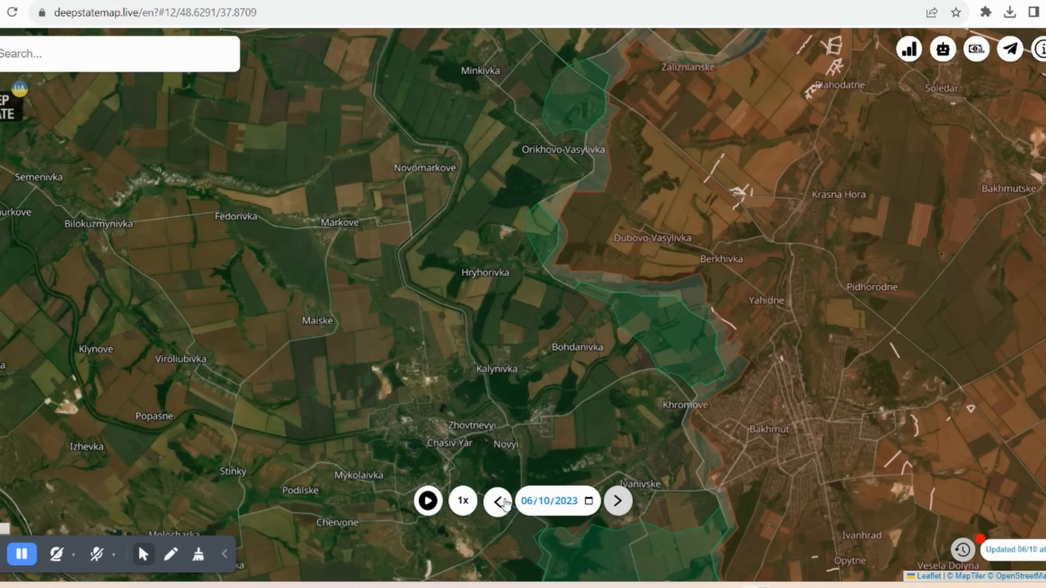
mouse_move(526, 413)
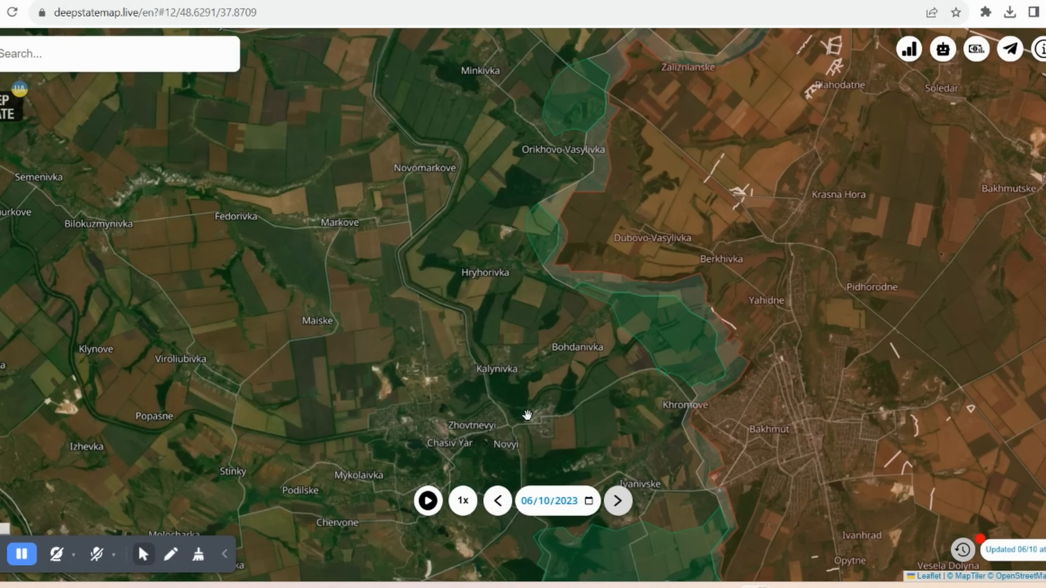
left_click(496, 500)
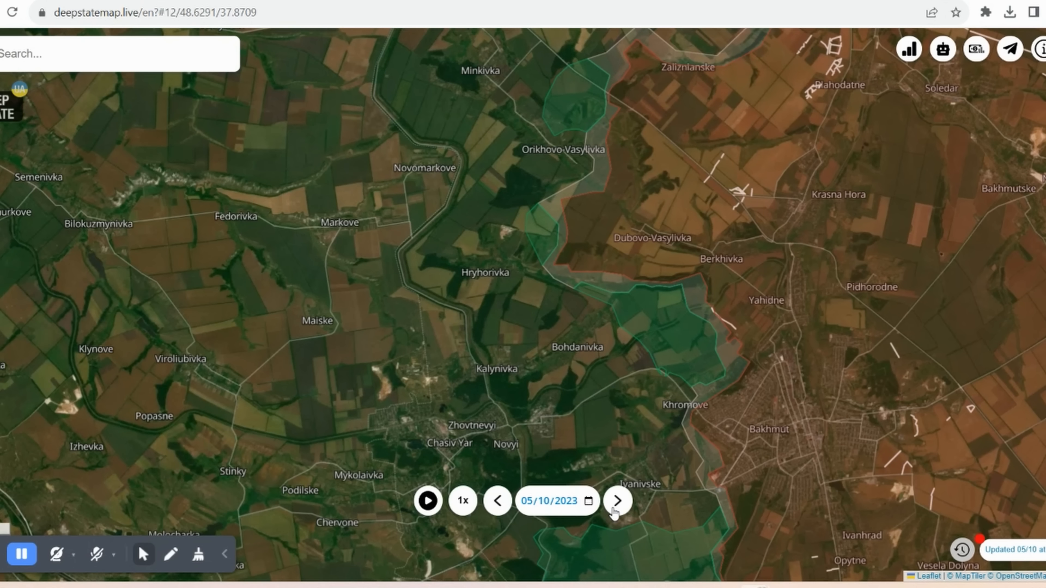
left_click(615, 500)
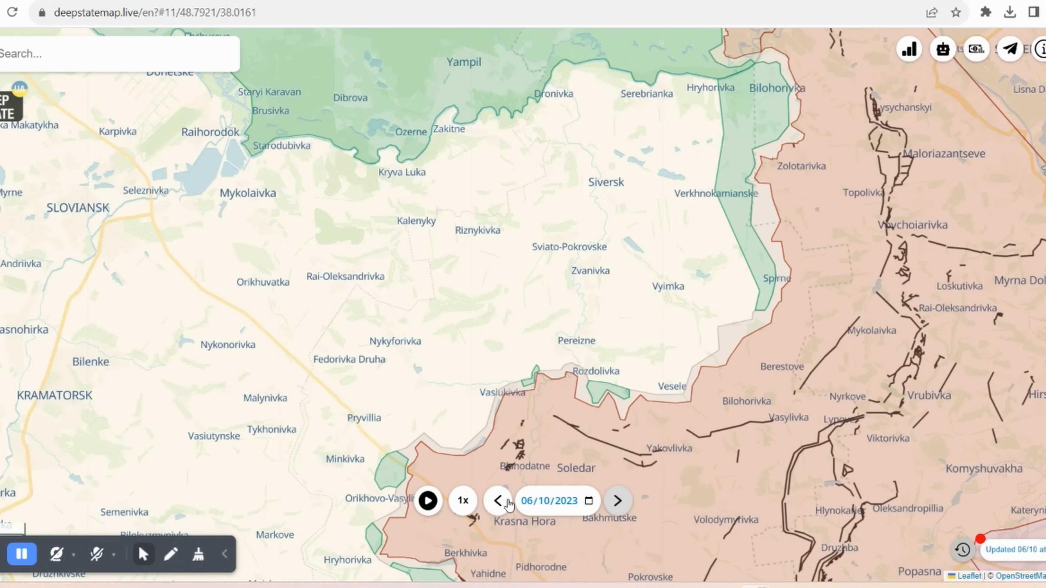
Step: Compare the Siversk sector near Rozdolivka and Vesele across 03/10, 05/10 and 06/10/2023, ending on 06/10
left_click(497, 501)
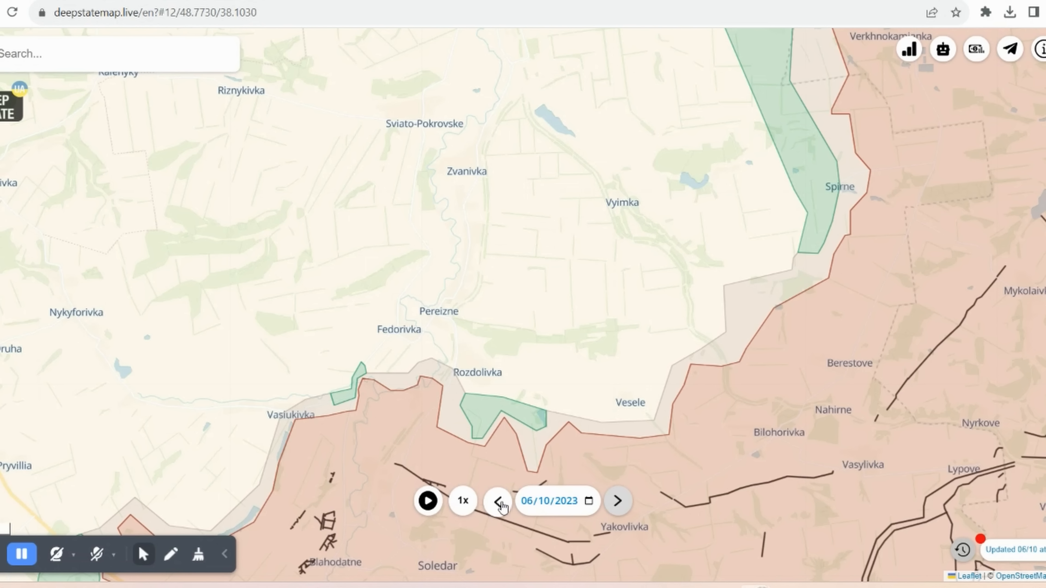
left_click(498, 501)
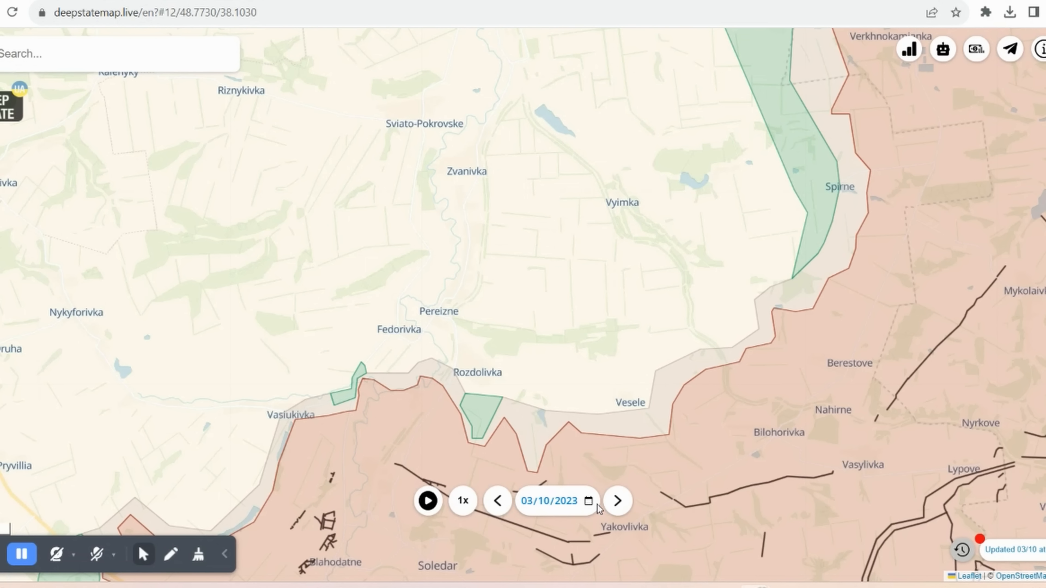
mouse_move(614, 501)
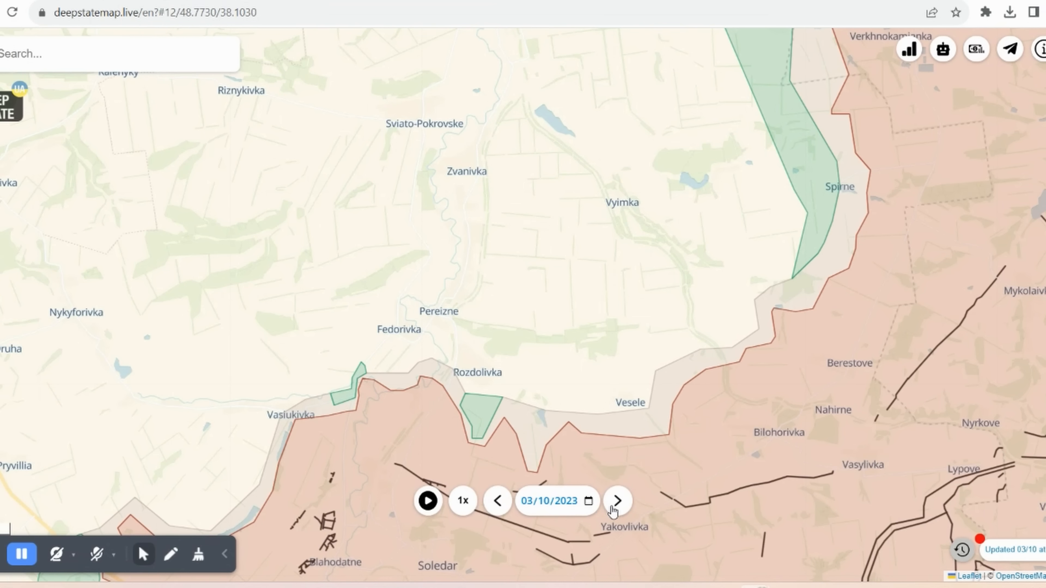
left_click(615, 501)
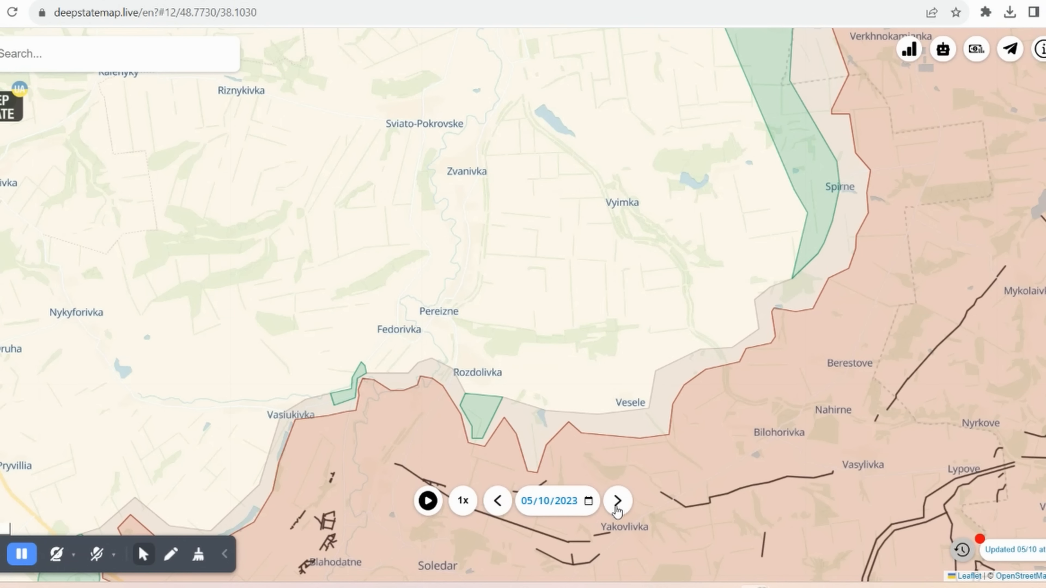
mouse_move(565, 509)
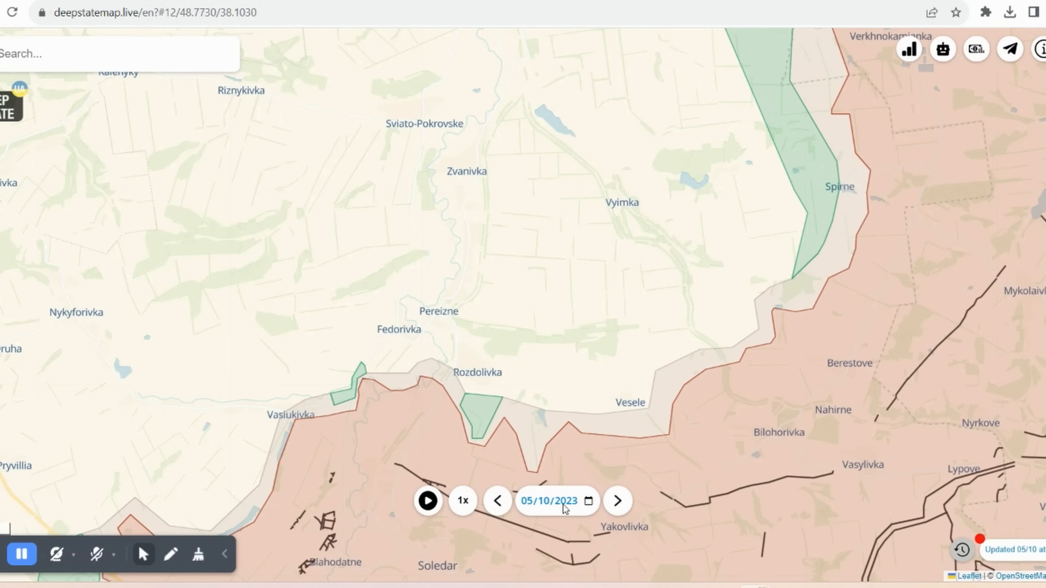
left_click(617, 501)
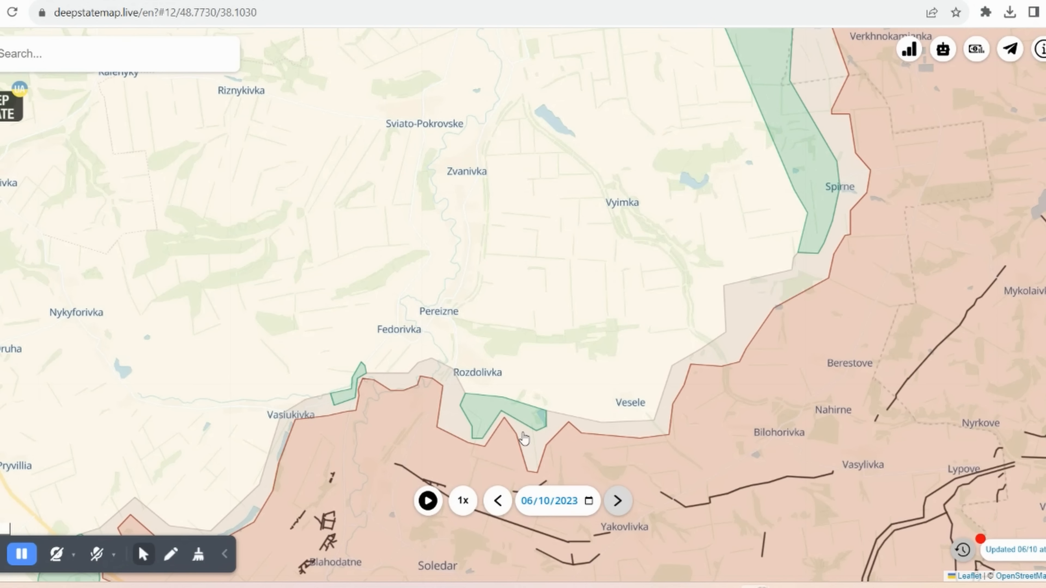
left_click(496, 501)
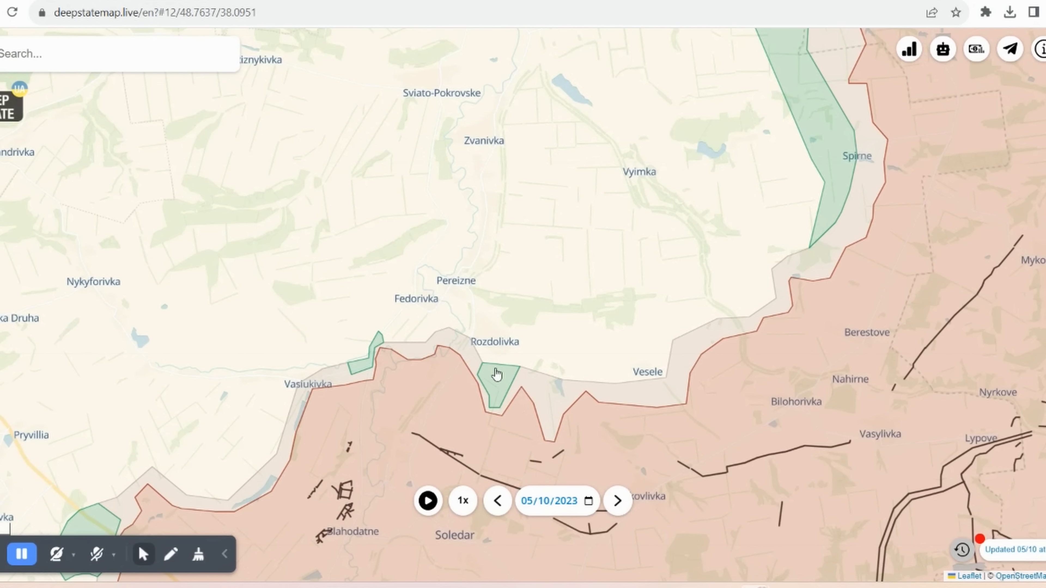
left_click(496, 500)
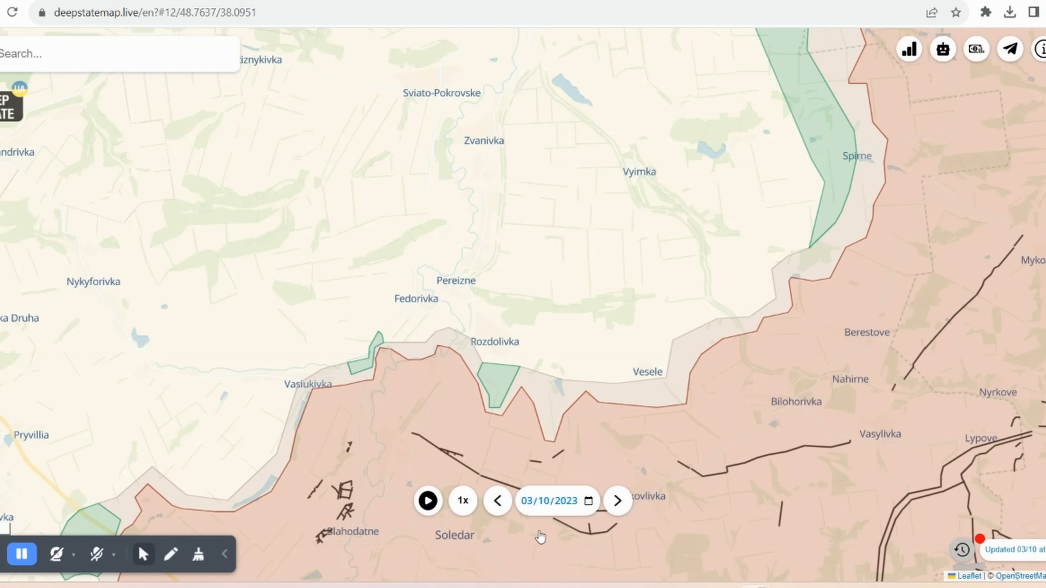
left_click(615, 501)
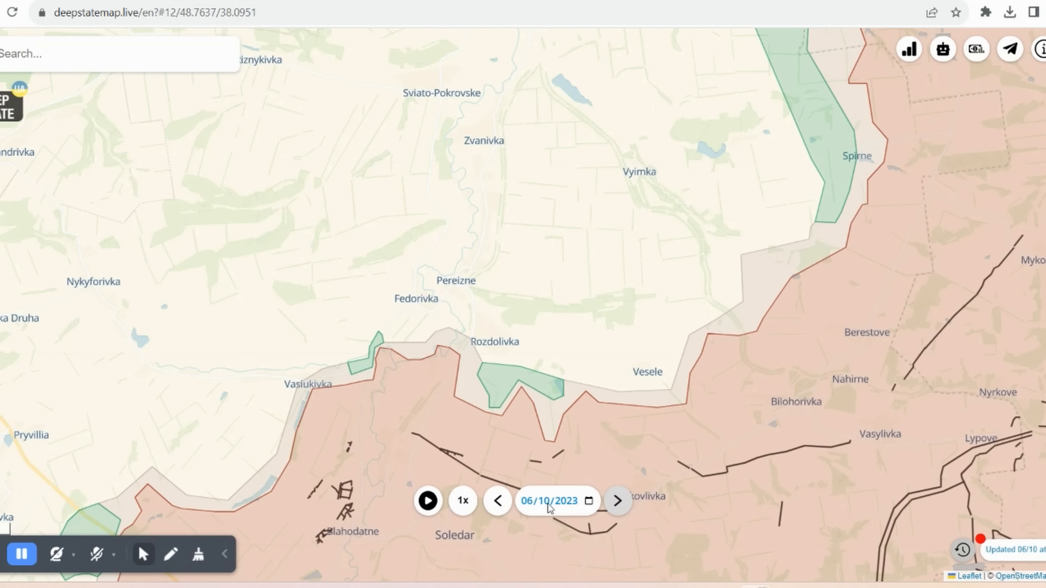
mouse_move(451, 383)
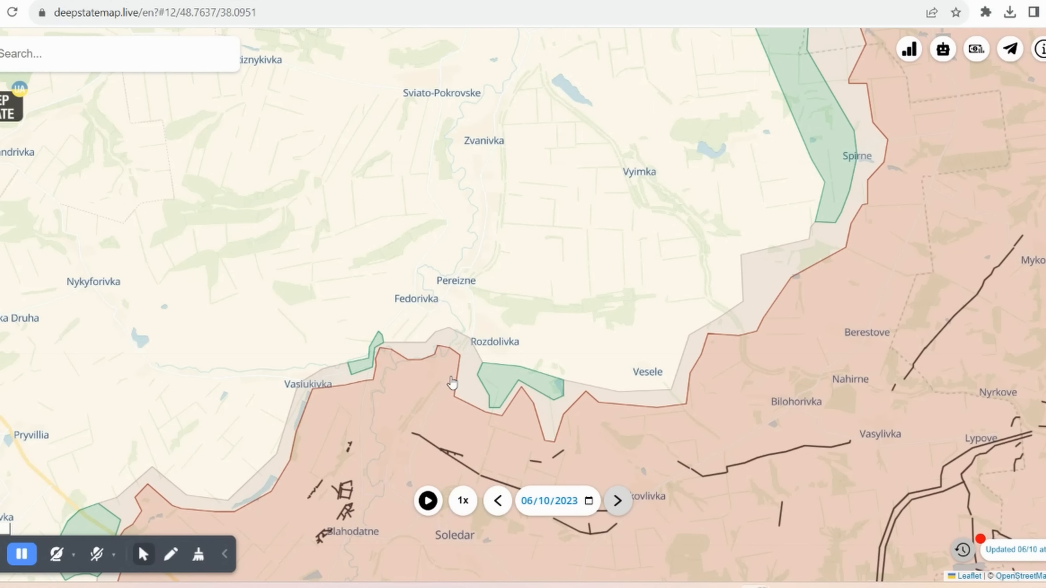
mouse_move(801, 285)
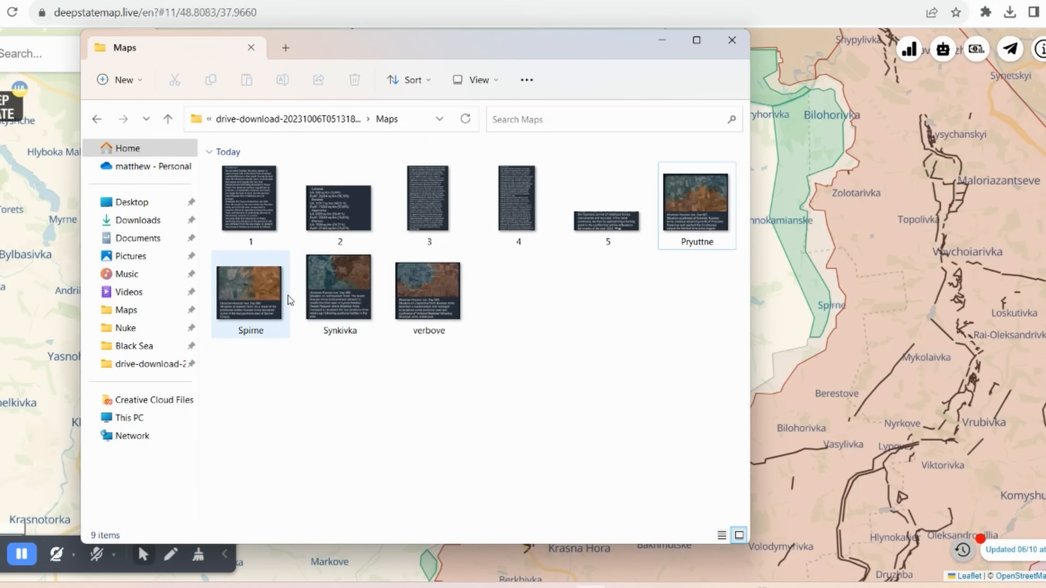
Step: View Spirne.png on Russia regaining positions east of Spirne against the satellite map, then close it
double_click(250, 291)
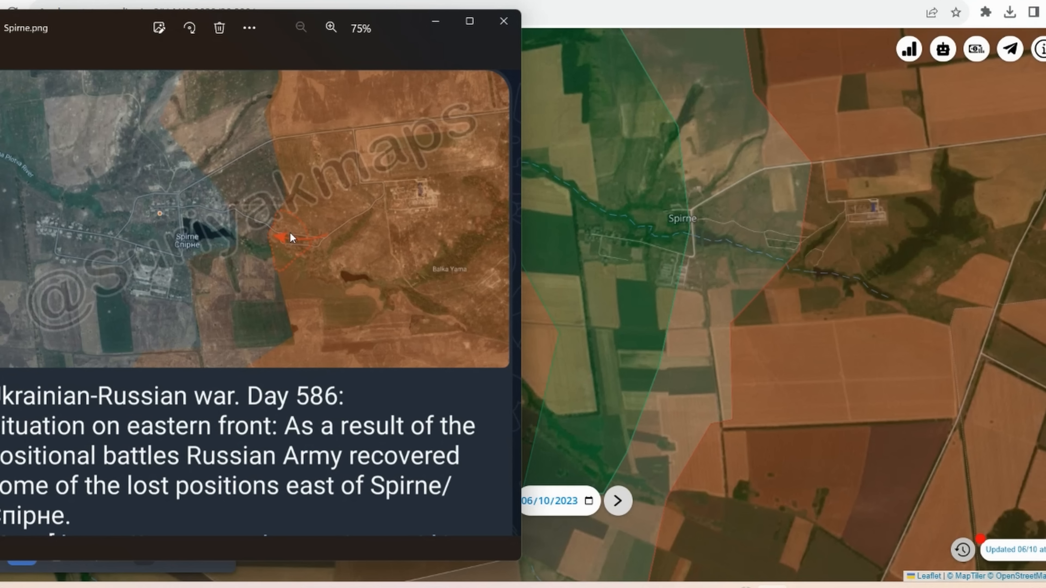
mouse_move(799, 247)
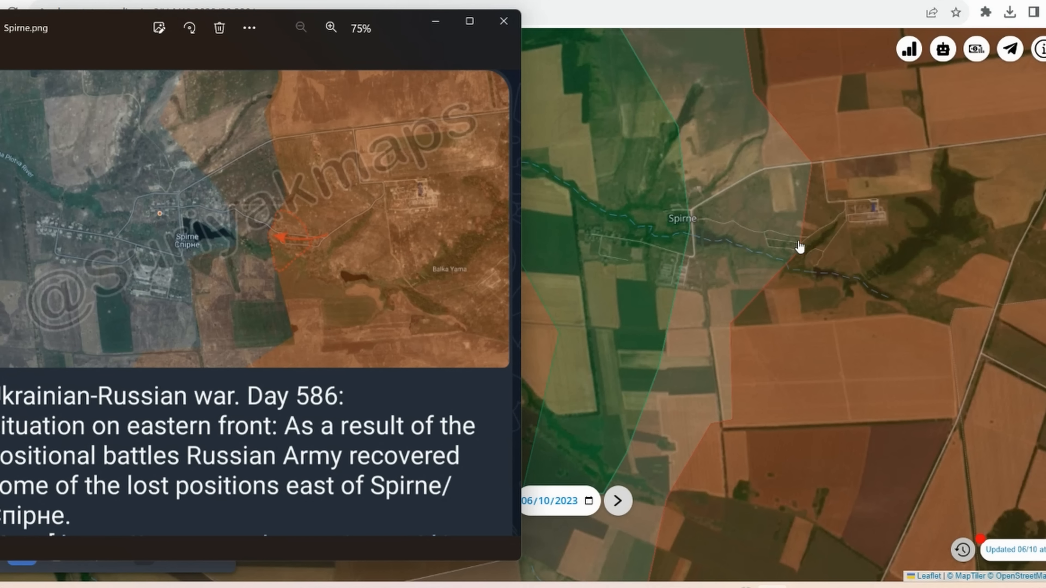
mouse_move(800, 229)
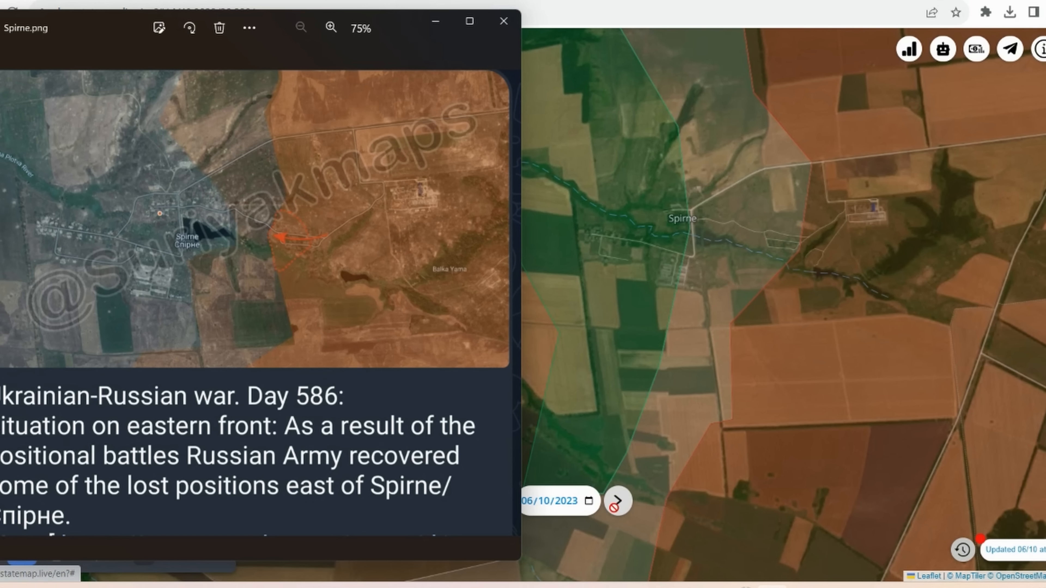
left_click(503, 20)
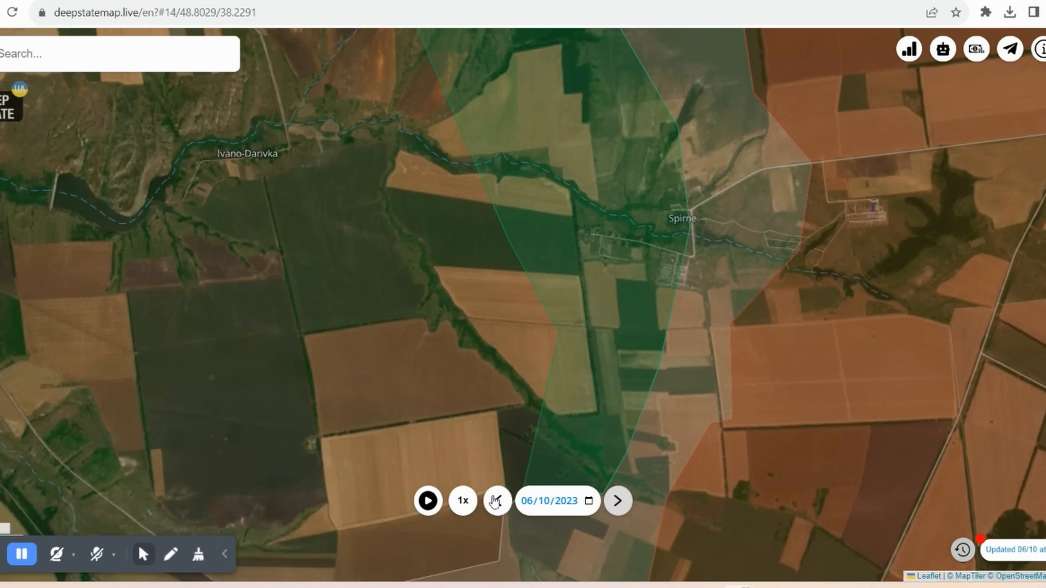
left_click(496, 500)
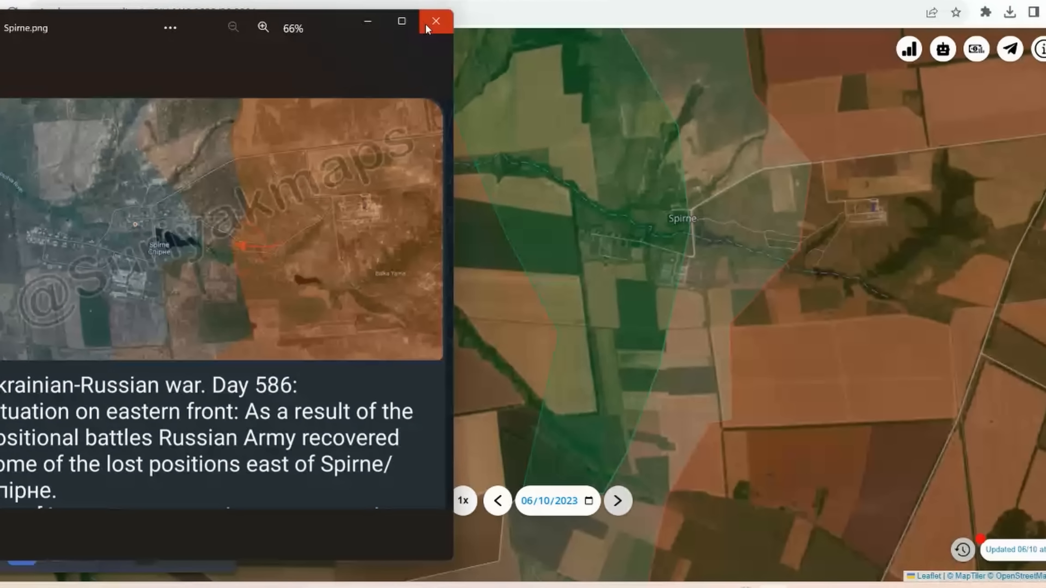
left_click(437, 21)
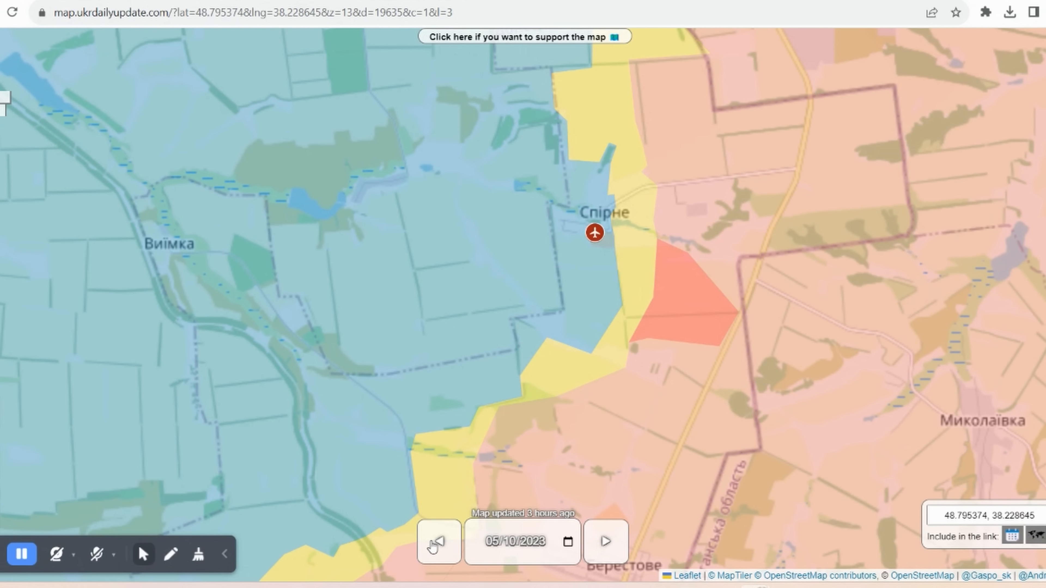
Step: Compare Spirne's front on ukrdailyupdate between 04/10 and 05/10/2023, ending on 05/10
left_click(438, 541)
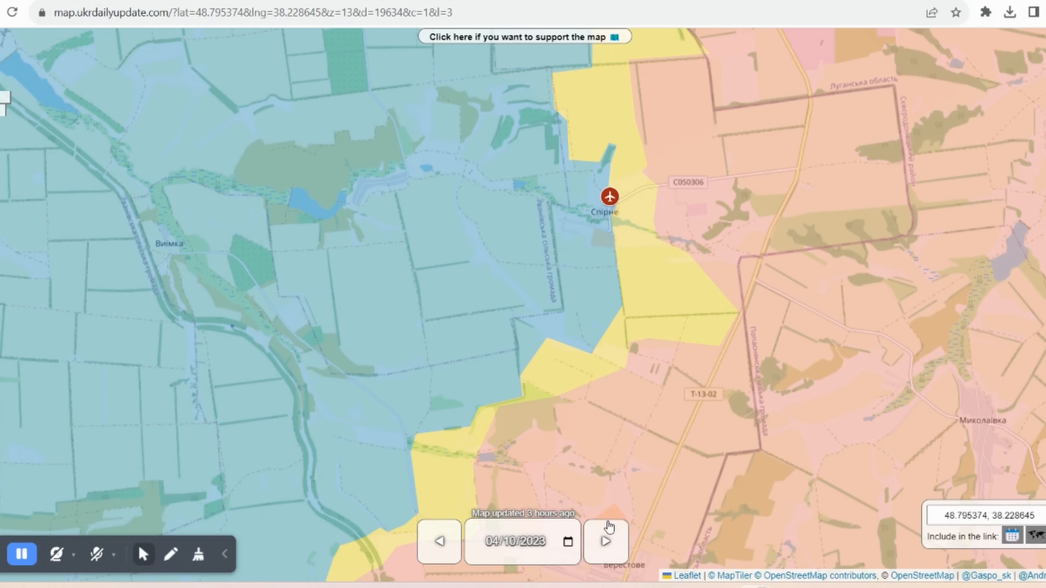
left_click(605, 541)
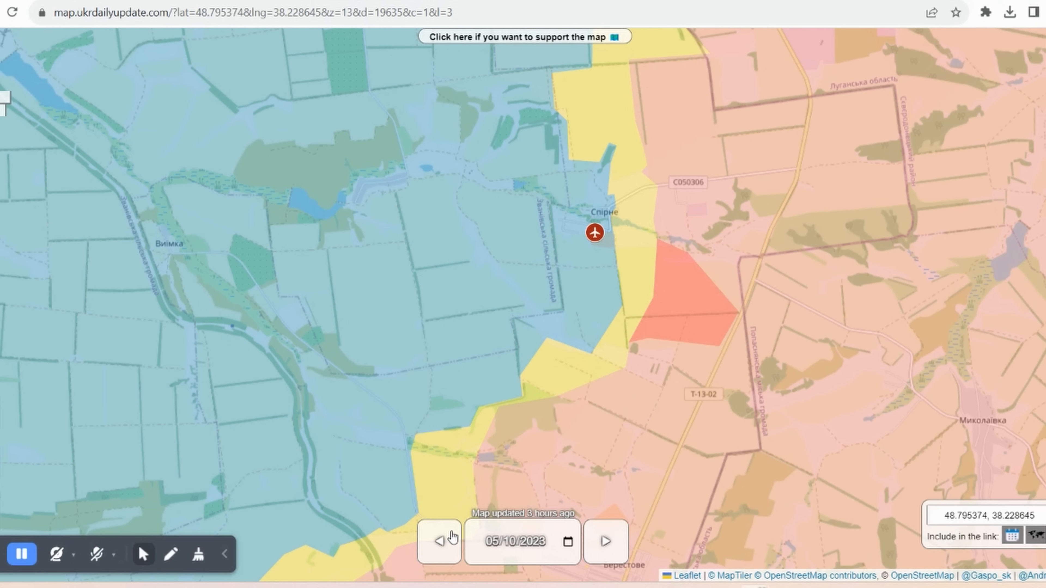
scroll("down", 3)
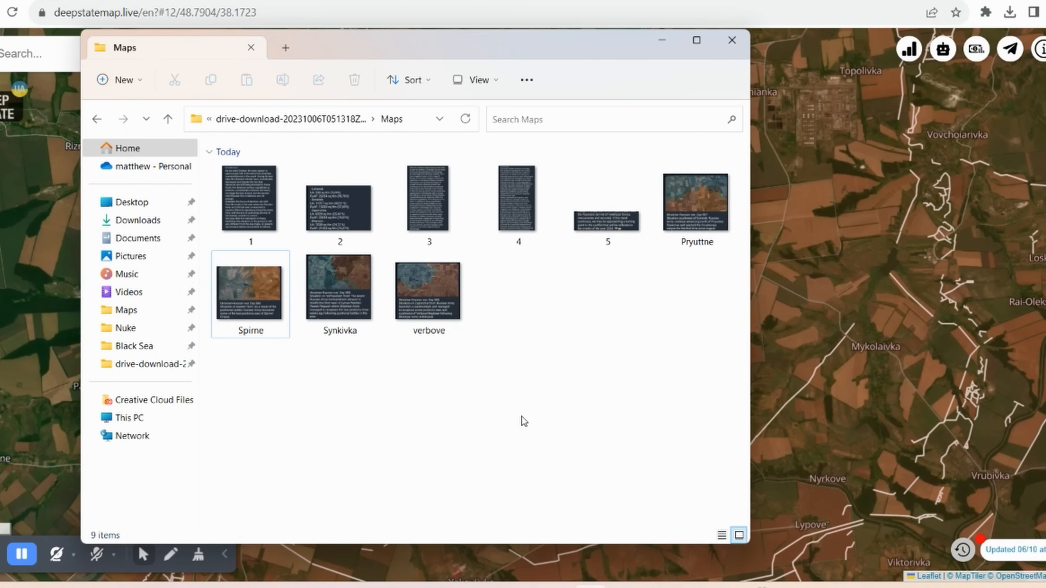
Step: Bring DeepStateMap forward and zoom out to the Kupiansk–Svatove sector at 06/10/2023
left_click(731, 39)
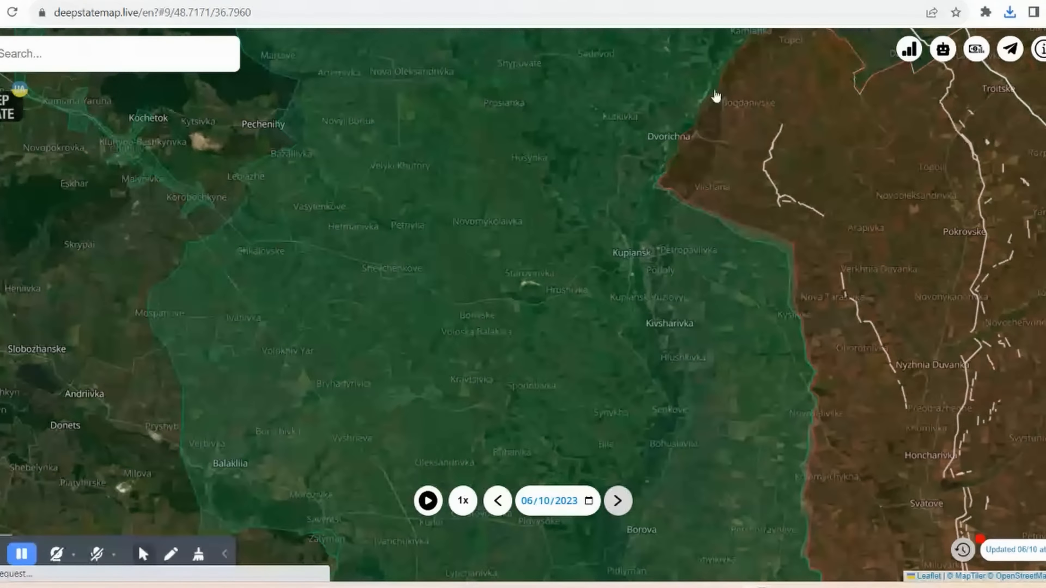
scroll("up", 3)
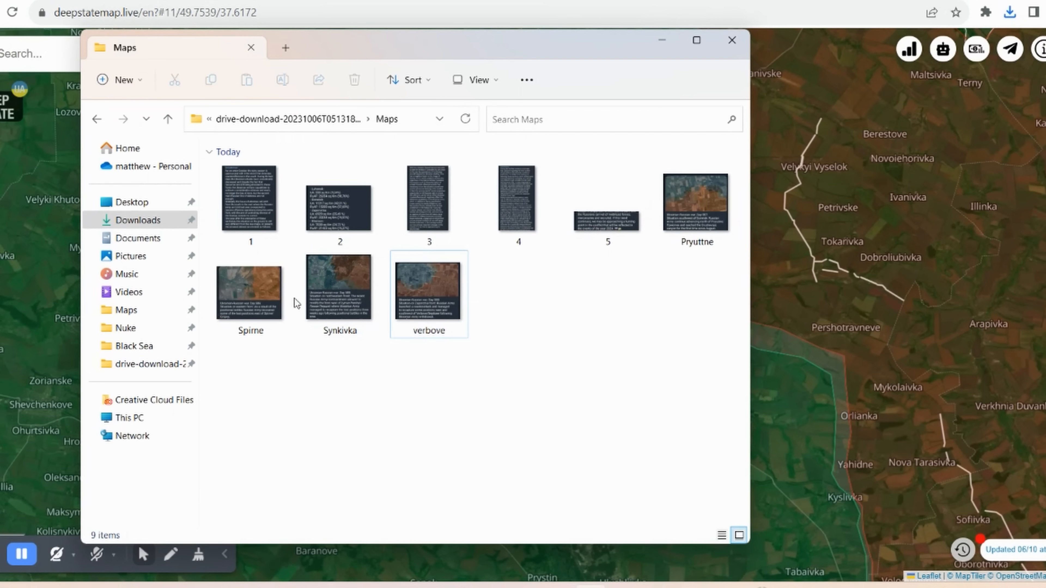
Step: View Synkivka.png at 133% beside the map near Lyman Pershyi, then return to a wider Kharkiv–Kupiansk view
double_click(340, 287)
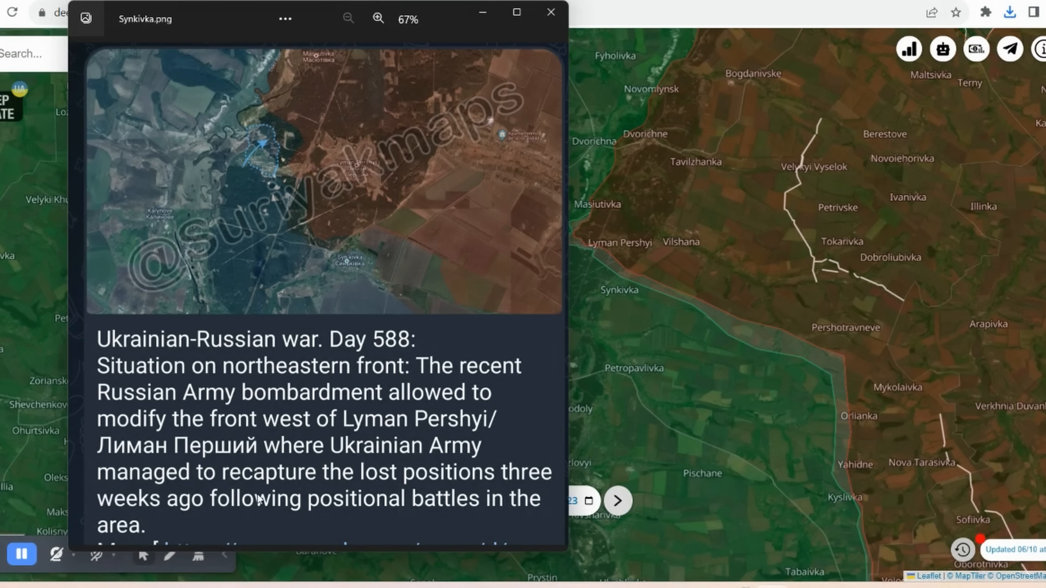
mouse_move(315, 515)
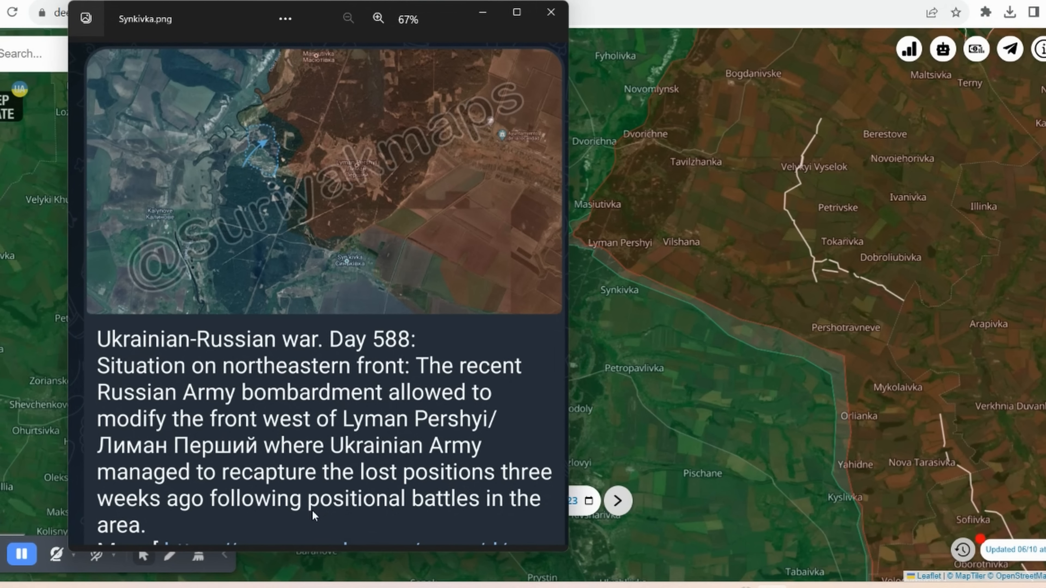
left_click(378, 18)
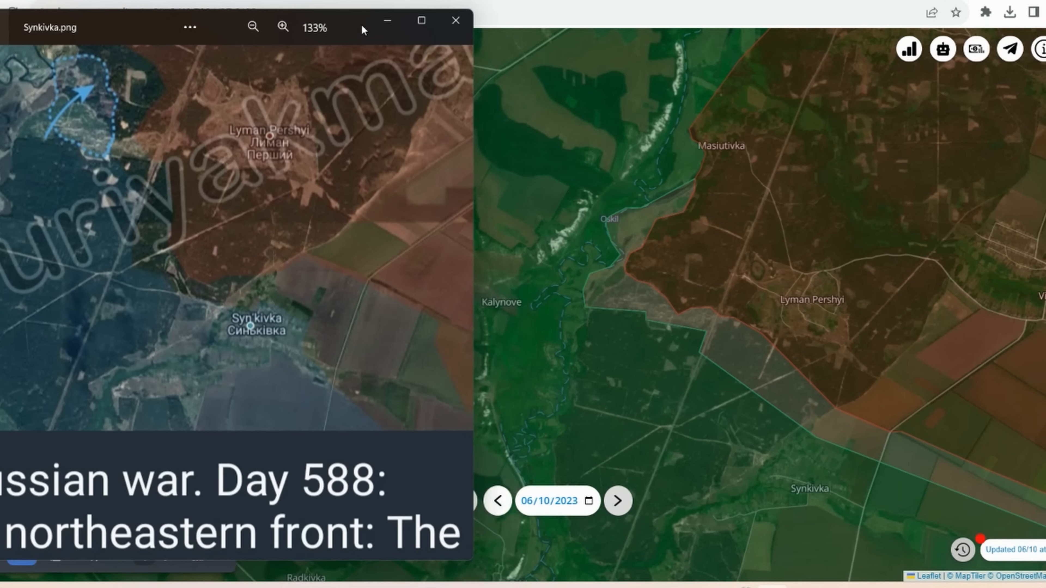
mouse_move(743, 340)
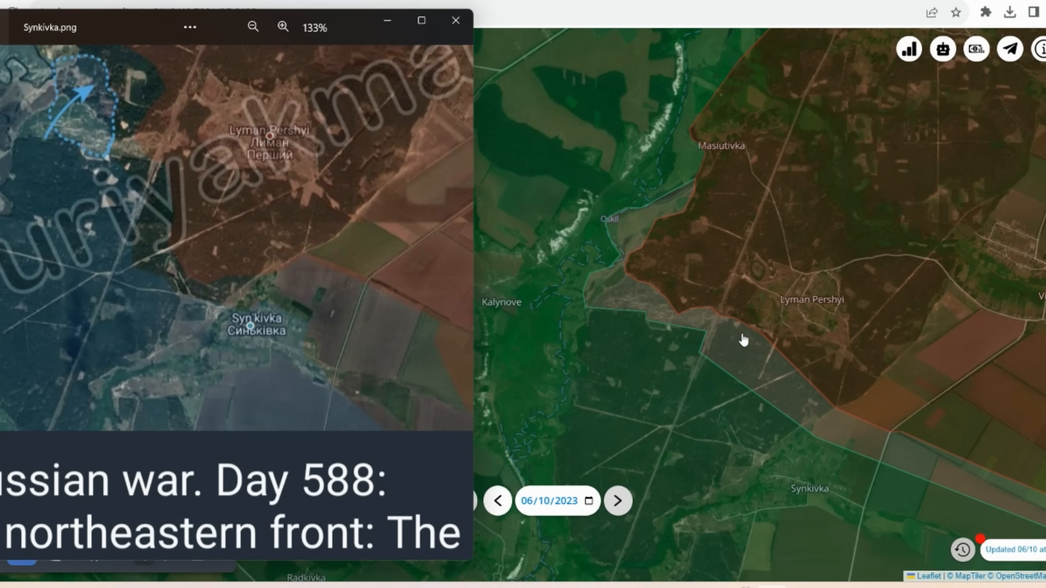
mouse_move(692, 413)
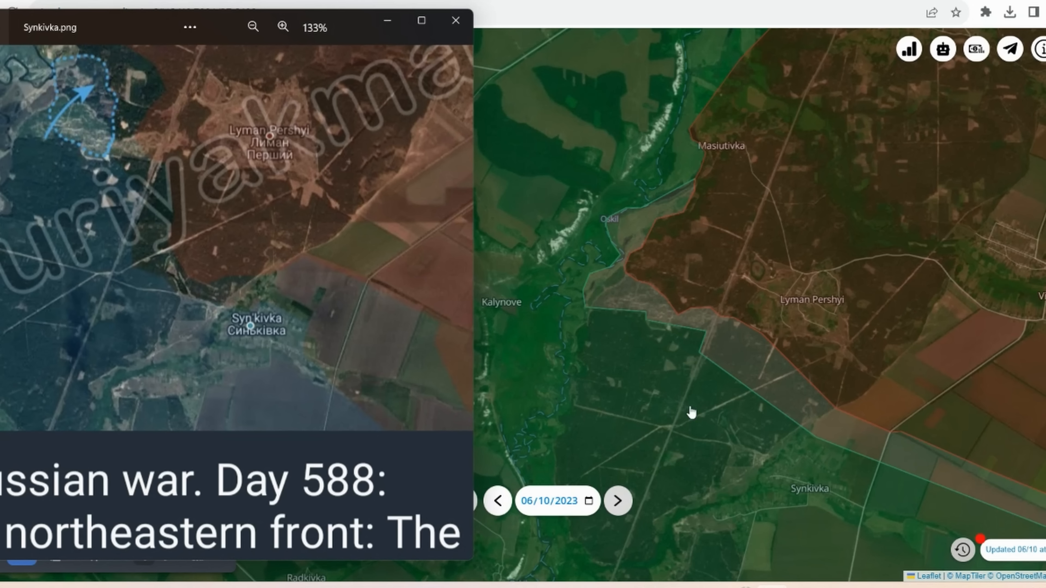
mouse_move(702, 336)
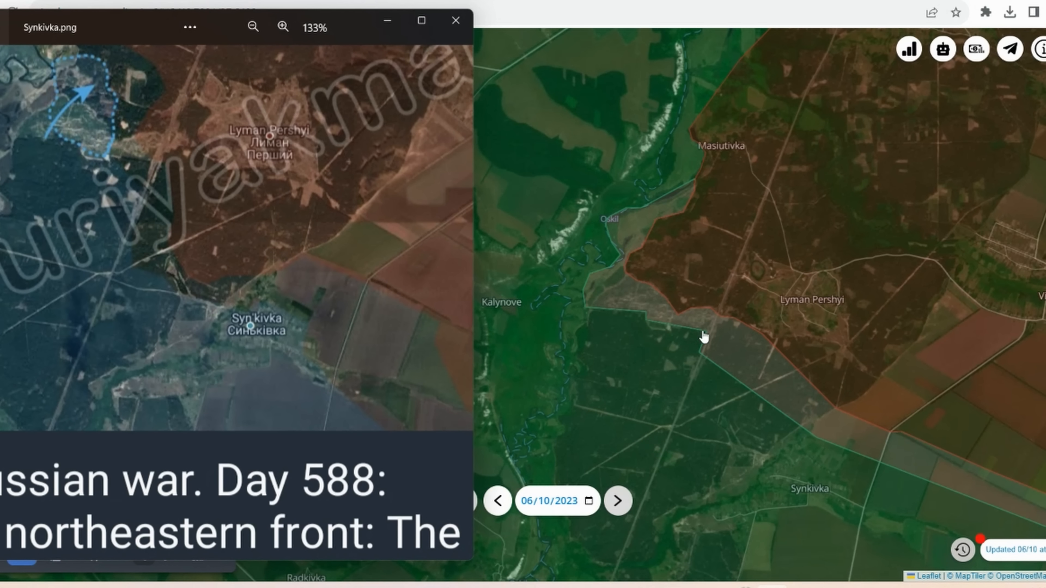
mouse_move(243, 117)
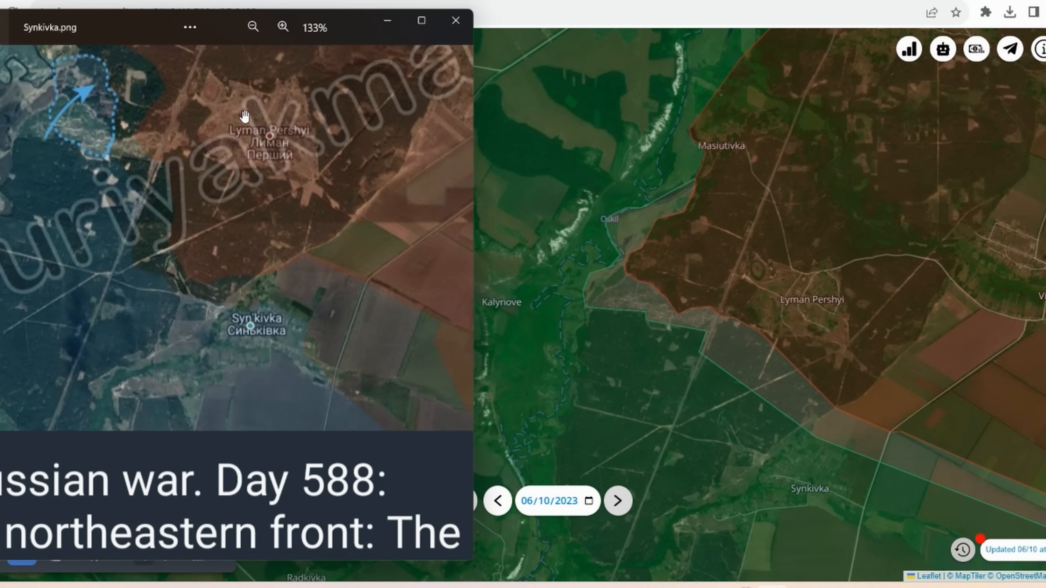
mouse_move(143, 107)
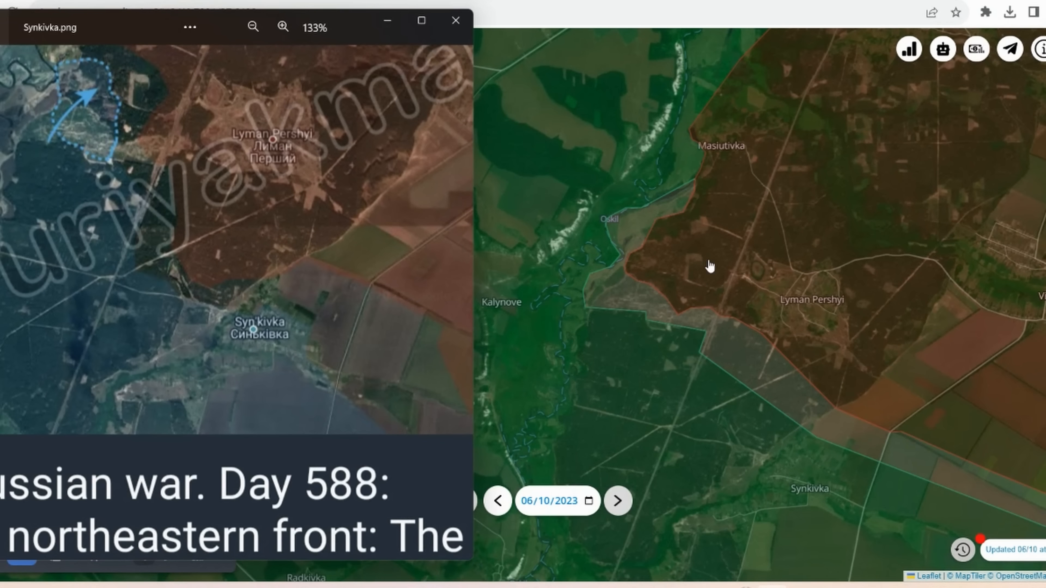
mouse_move(633, 225)
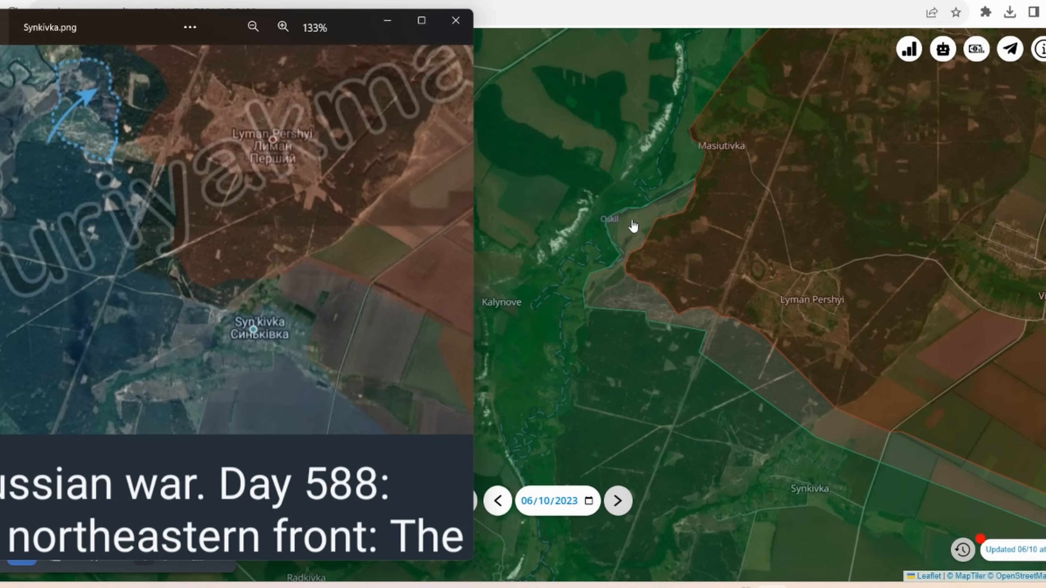
left_click(455, 20)
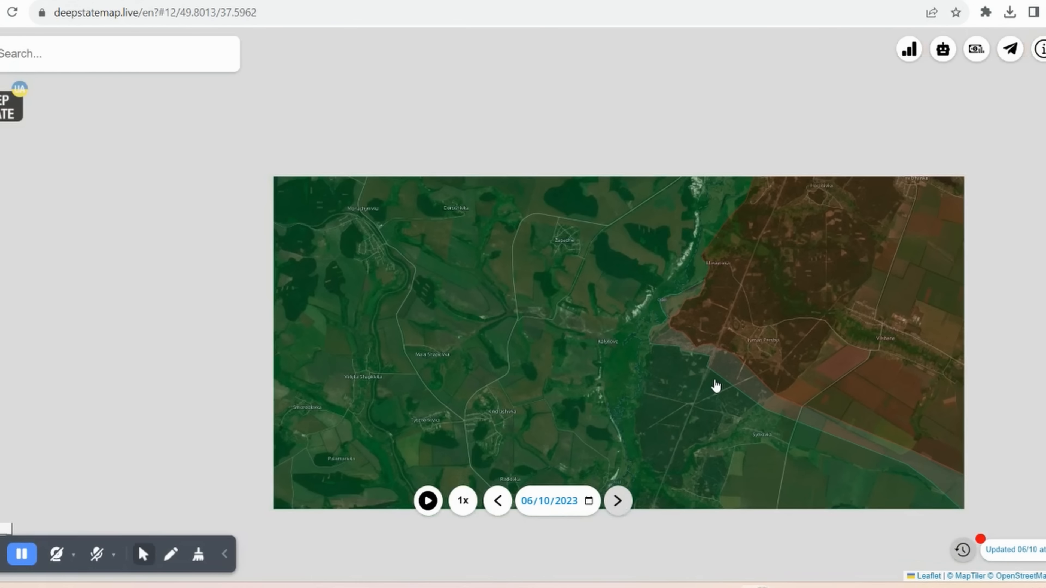
scroll("down", 3)
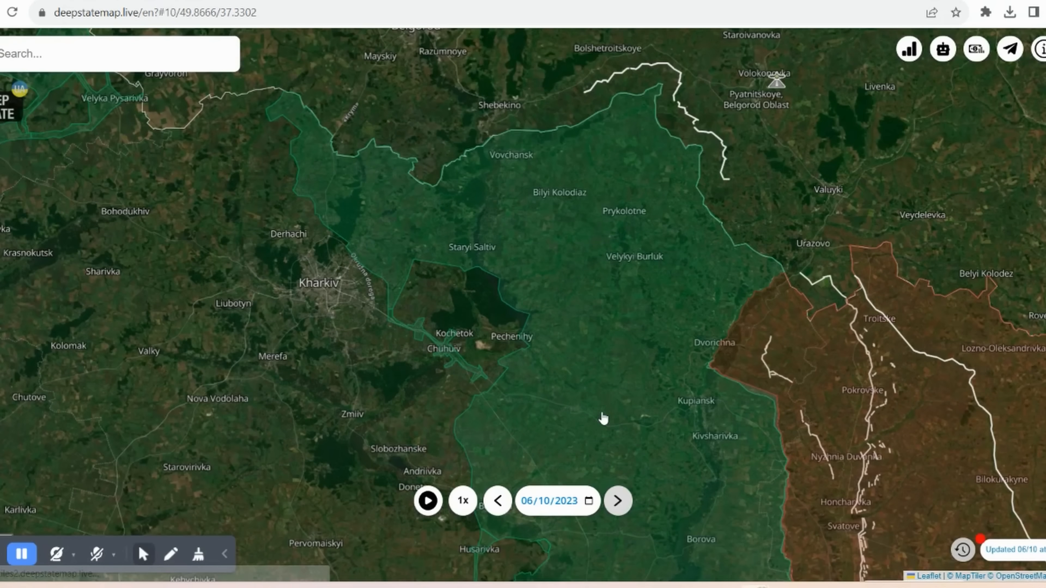